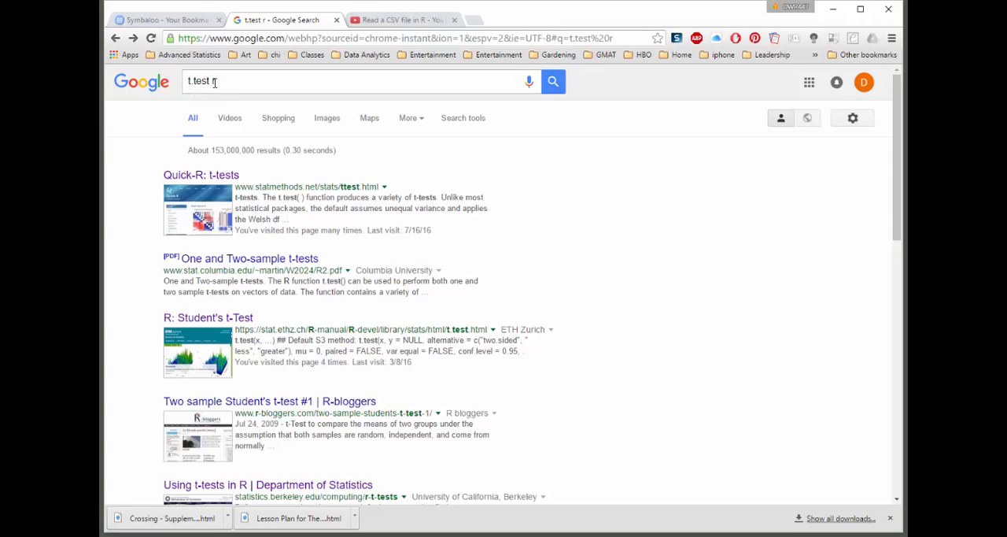
mouse_move(208, 82)
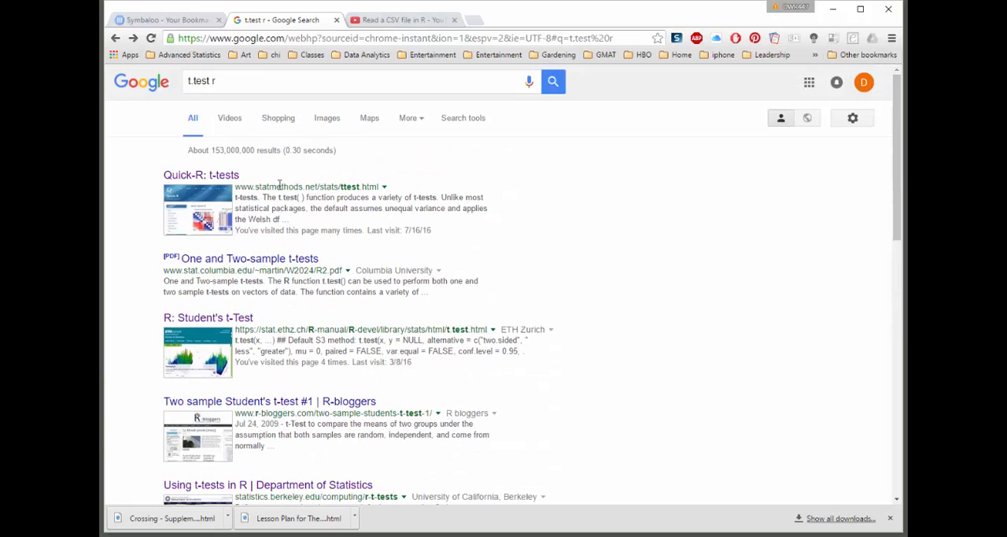
mouse_move(201, 174)
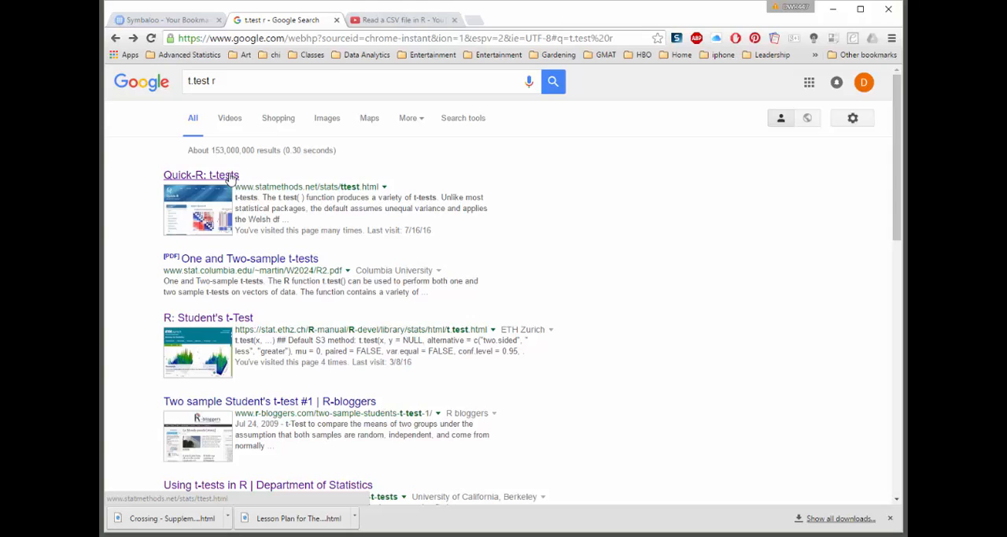
mouse_move(280, 339)
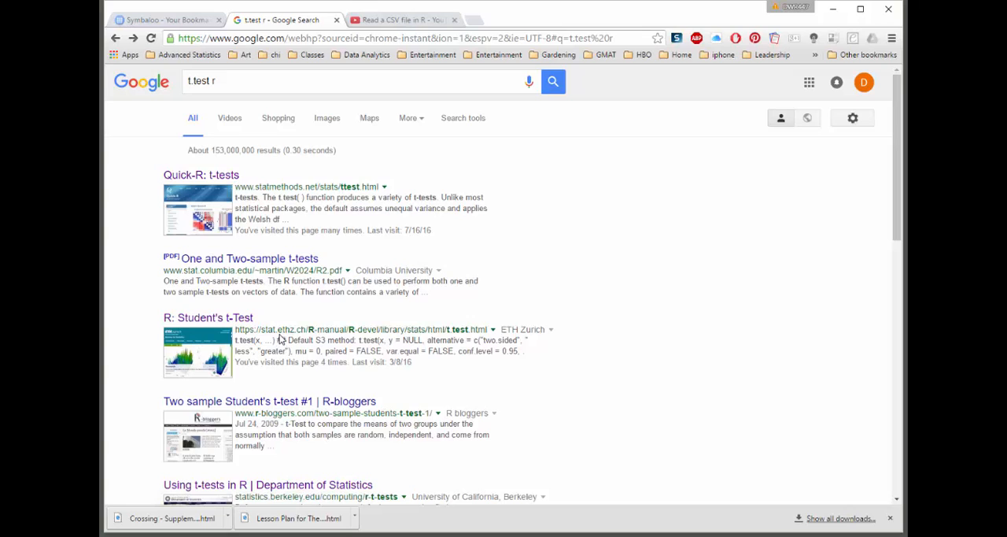
mouse_move(284, 337)
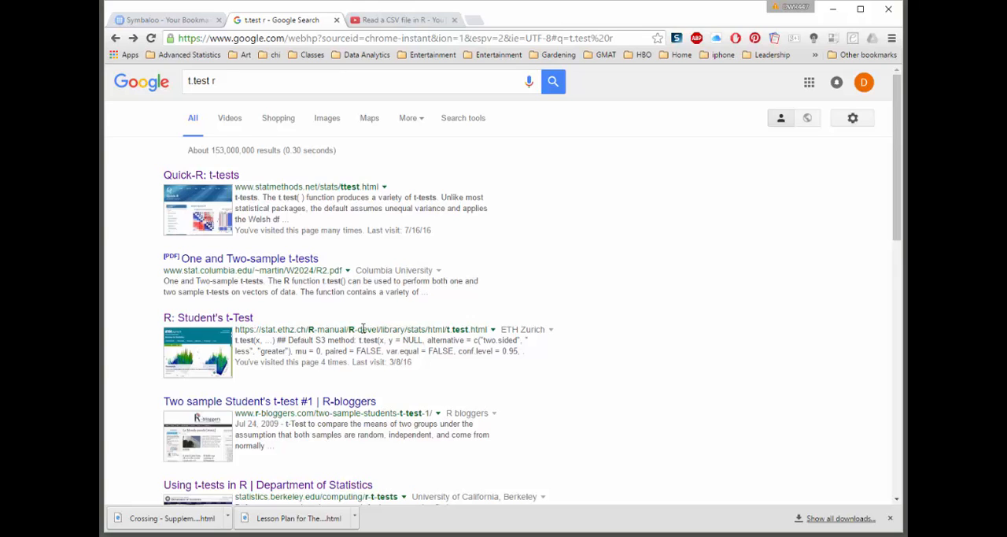
mouse_move(481, 349)
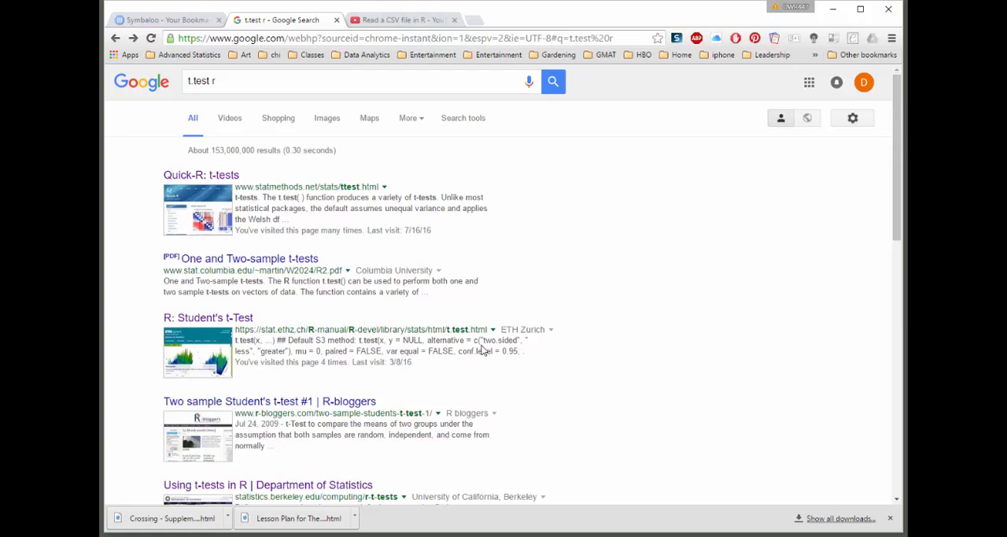
Browse to the Quick-R t-tests guide and the Student's t-Test (t.test) reference page
scroll("down", 3)
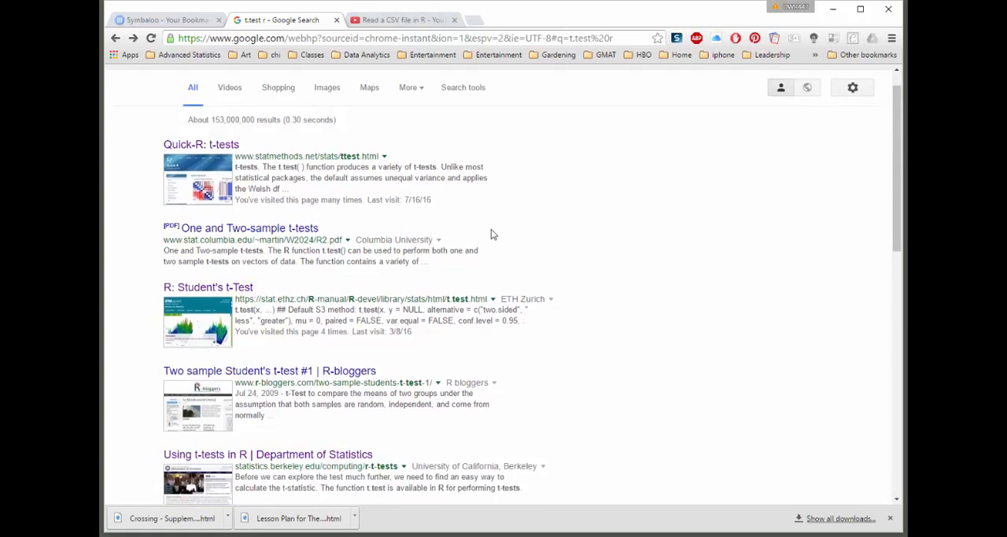
scroll("down", 3)
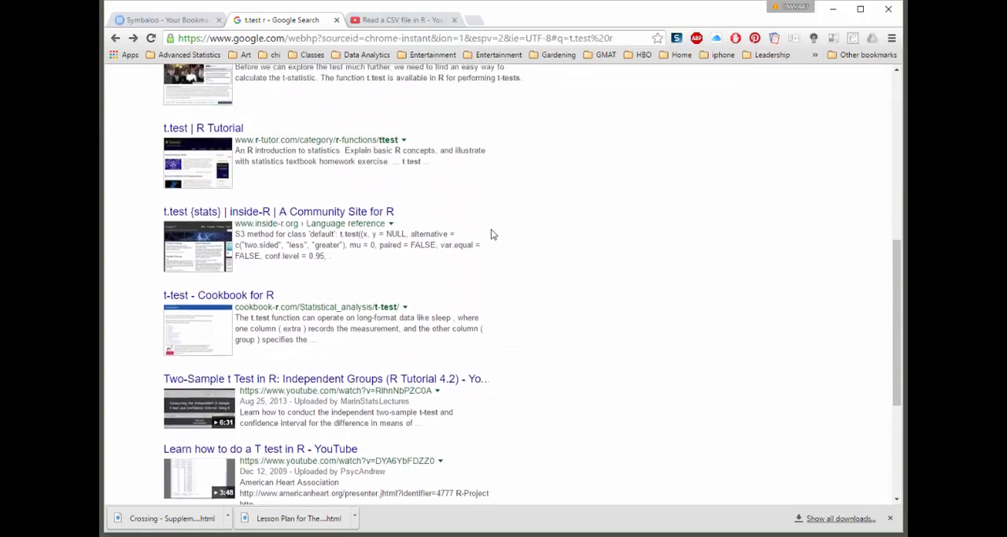
scroll("down", 3)
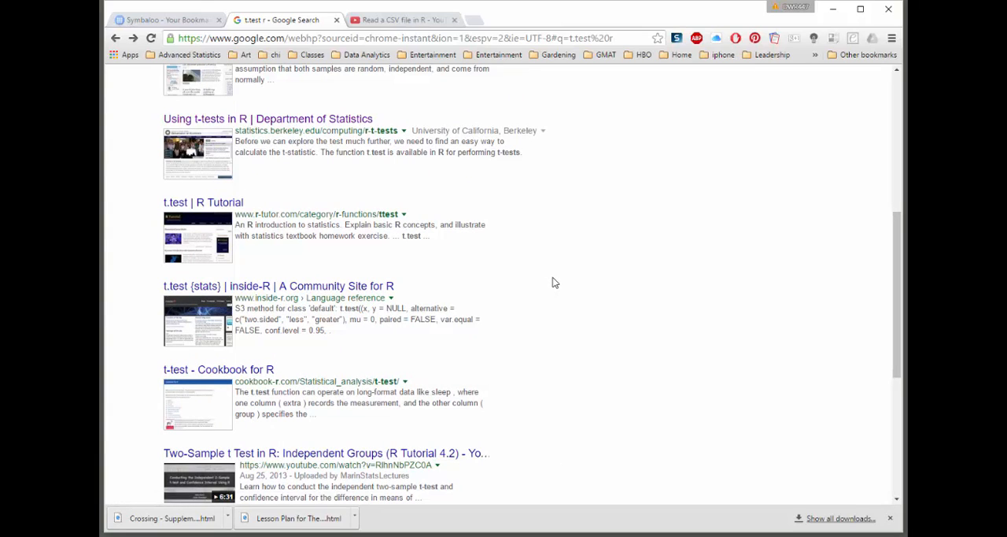
mouse_move(203, 201)
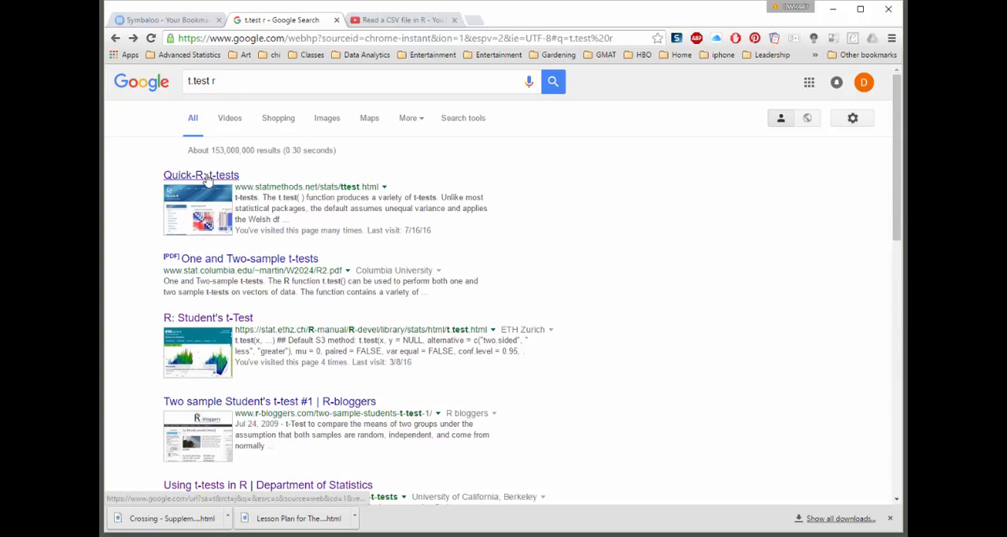
left_click(202, 174)
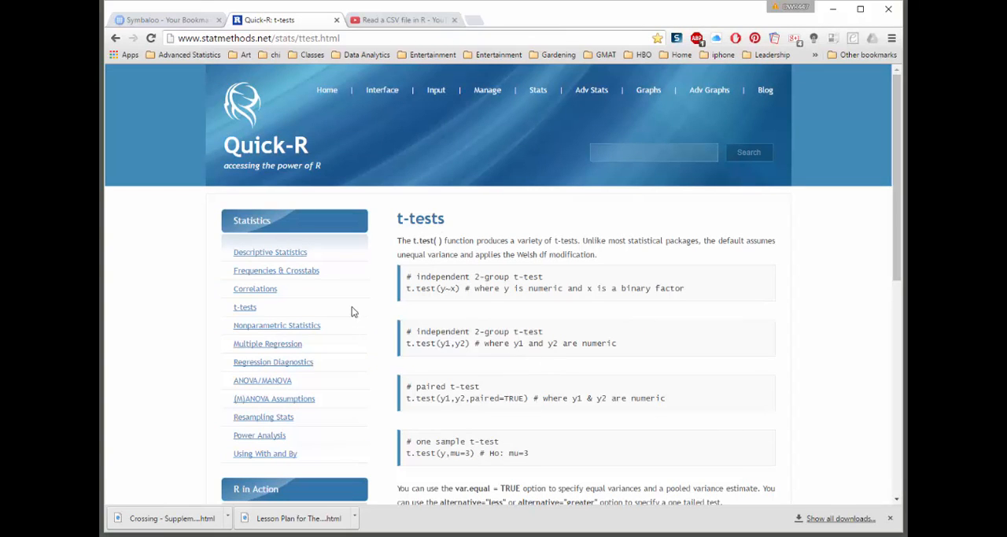
mouse_move(500, 479)
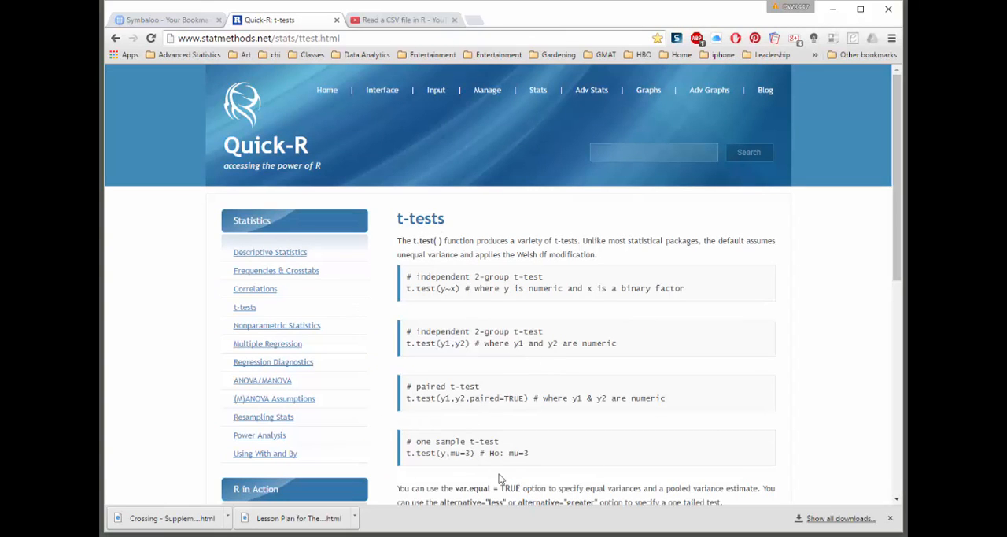
mouse_move(433, 463)
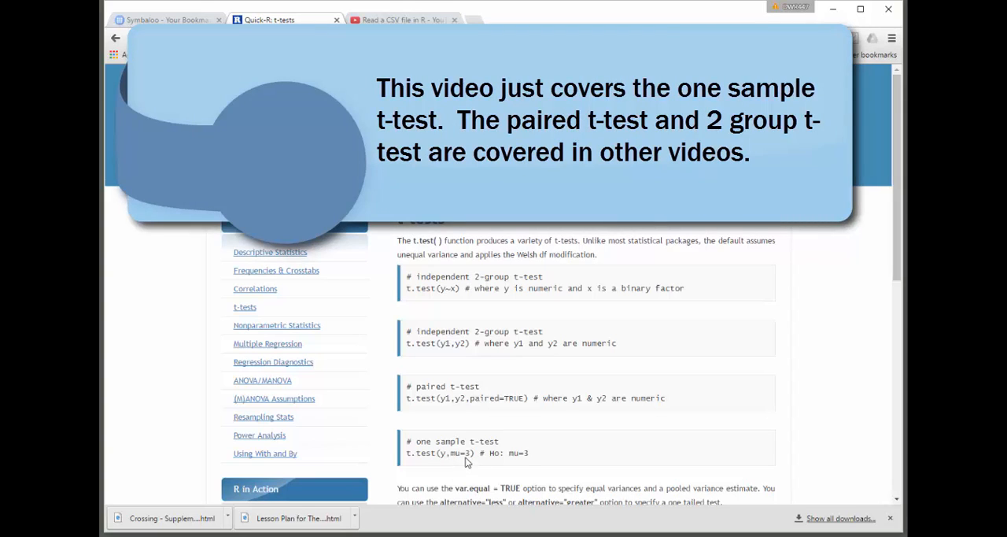
mouse_move(454, 457)
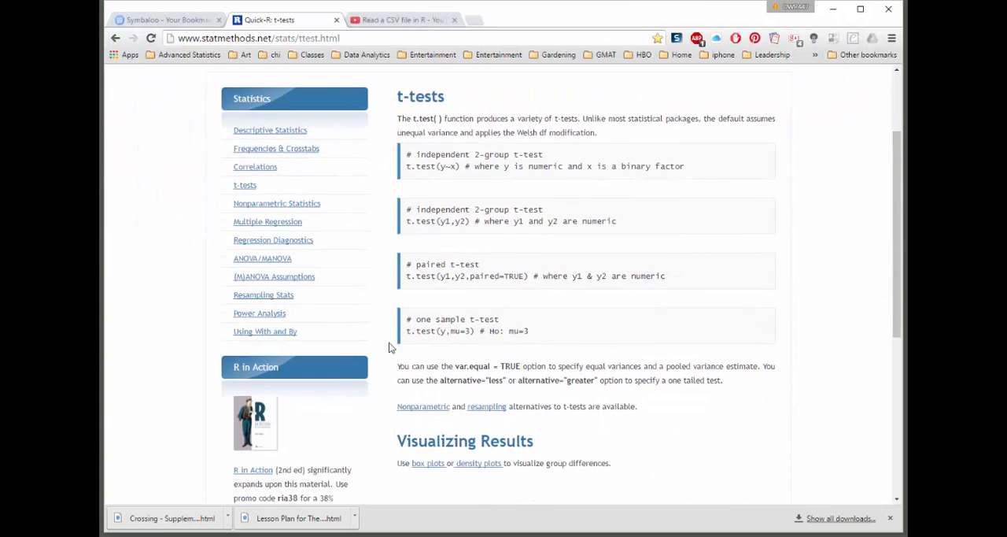
mouse_move(512, 165)
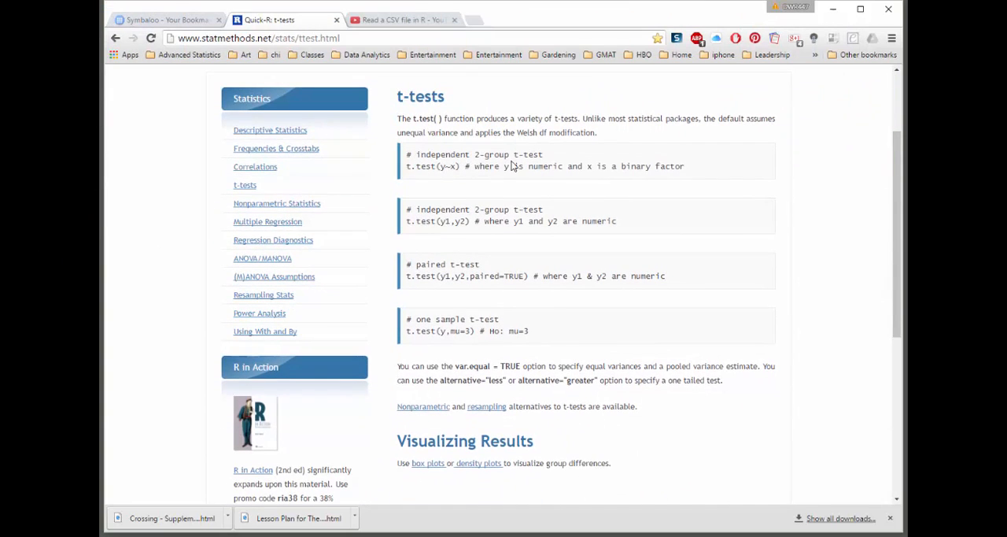
mouse_move(498, 365)
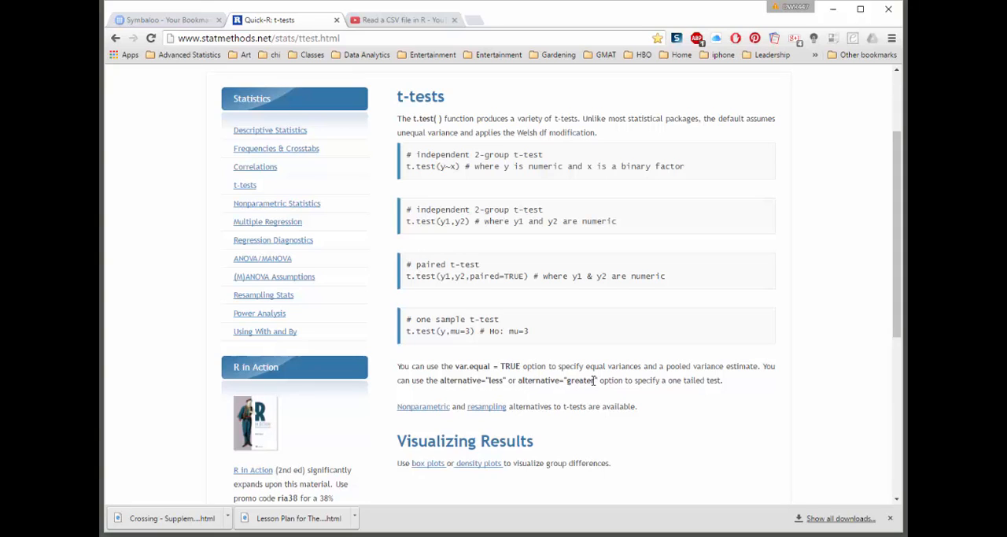
mouse_move(617, 406)
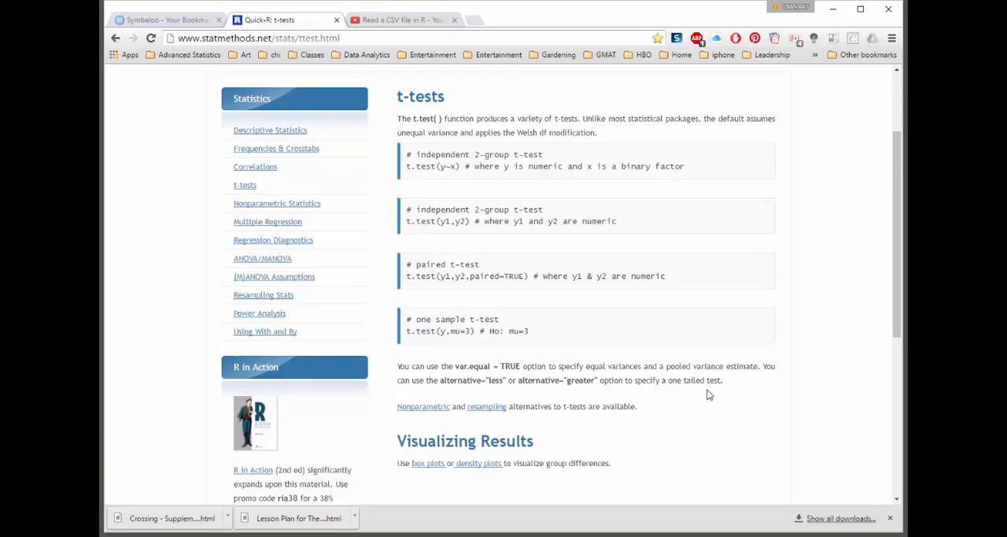
mouse_move(535, 91)
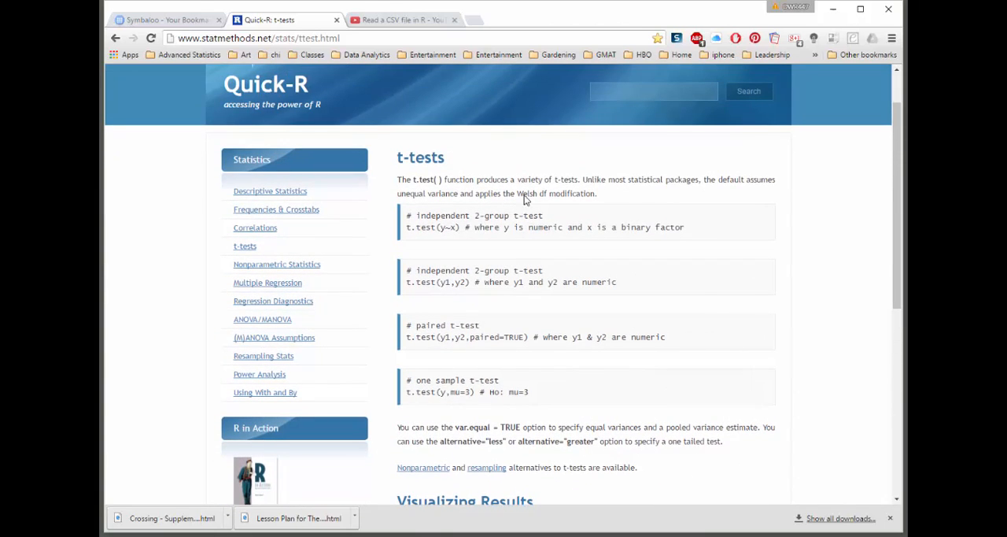
mouse_move(528, 352)
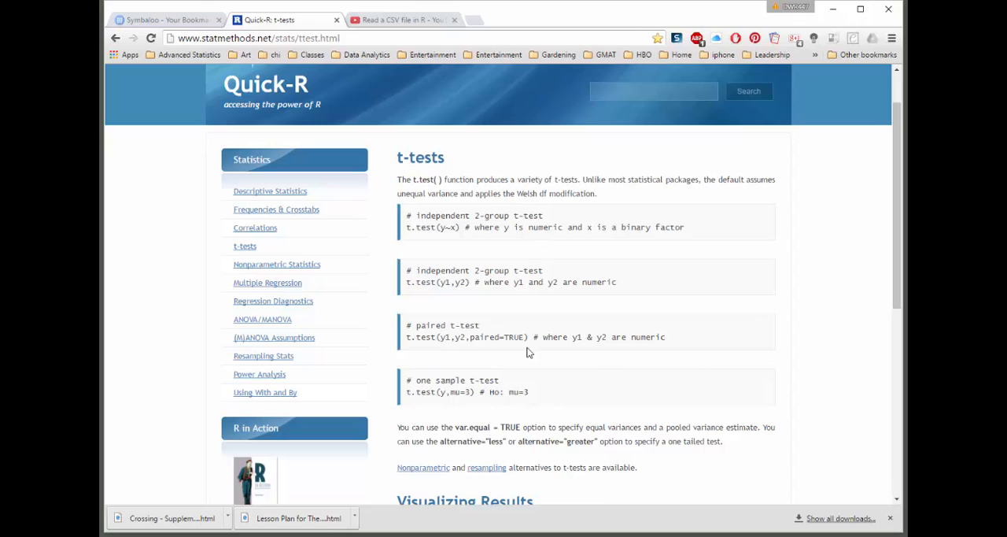
mouse_move(563, 400)
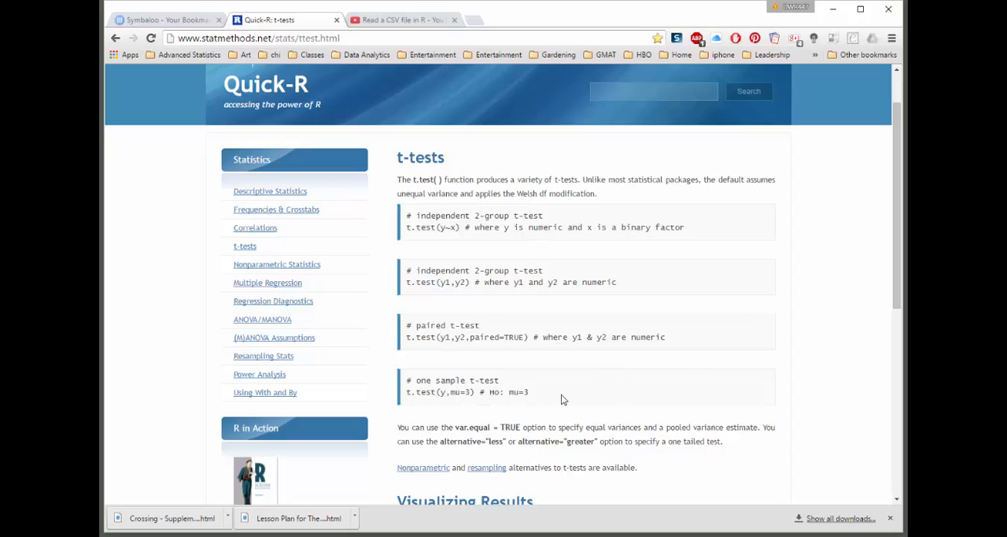
mouse_move(573, 381)
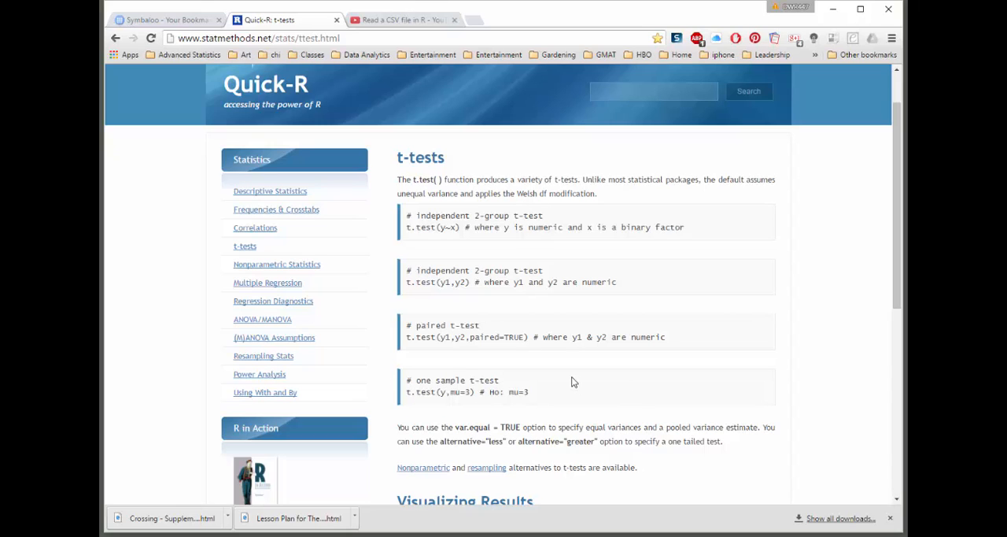
mouse_move(197, 29)
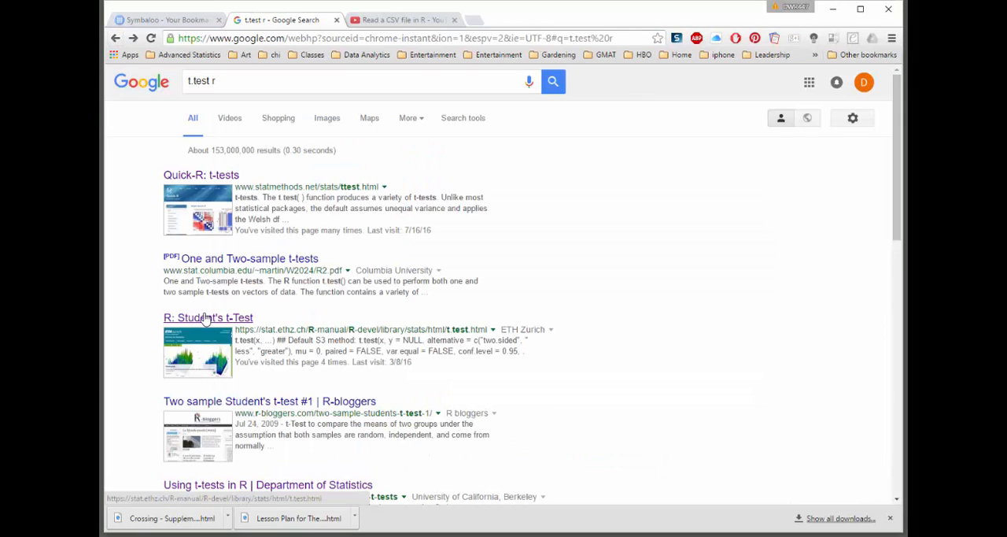
left_click(207, 318)
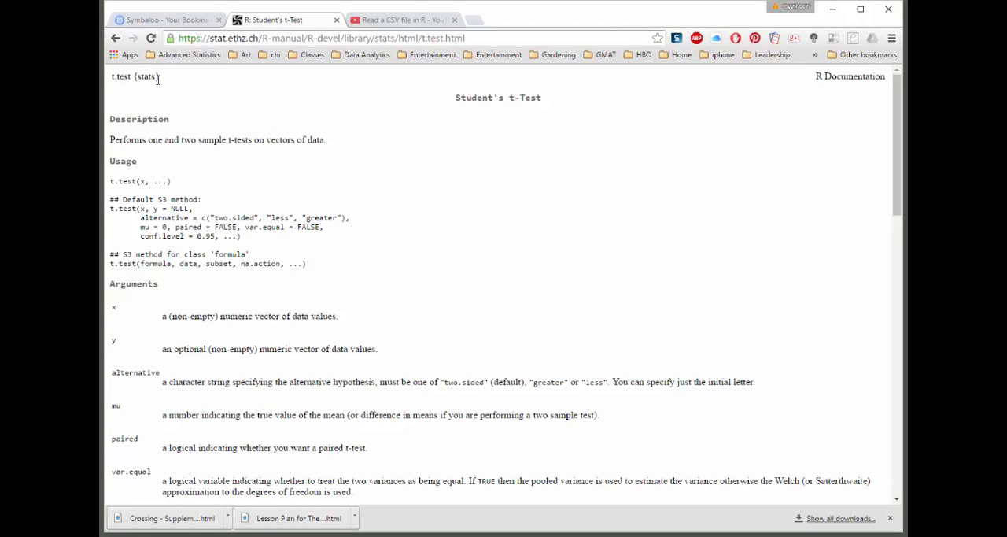
mouse_move(110, 192)
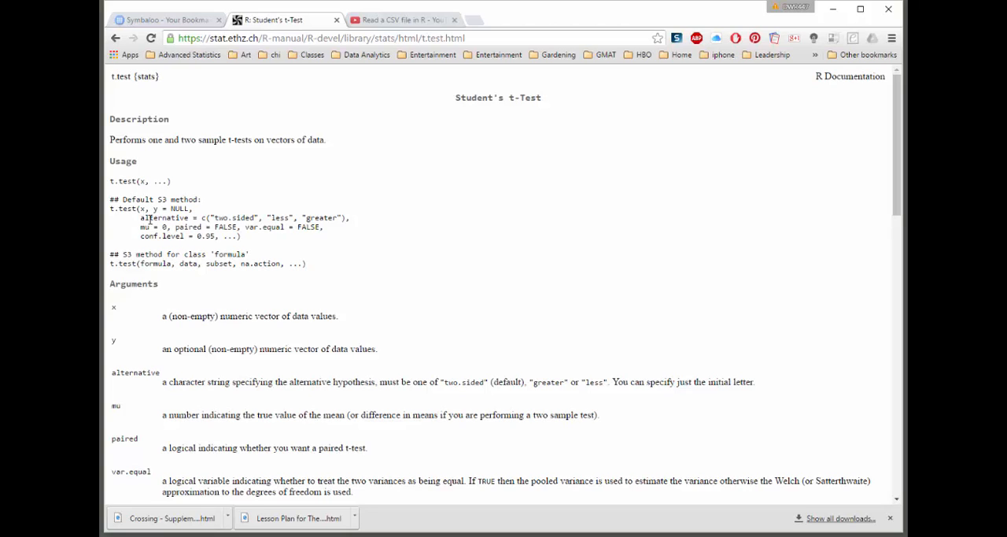
mouse_move(303, 218)
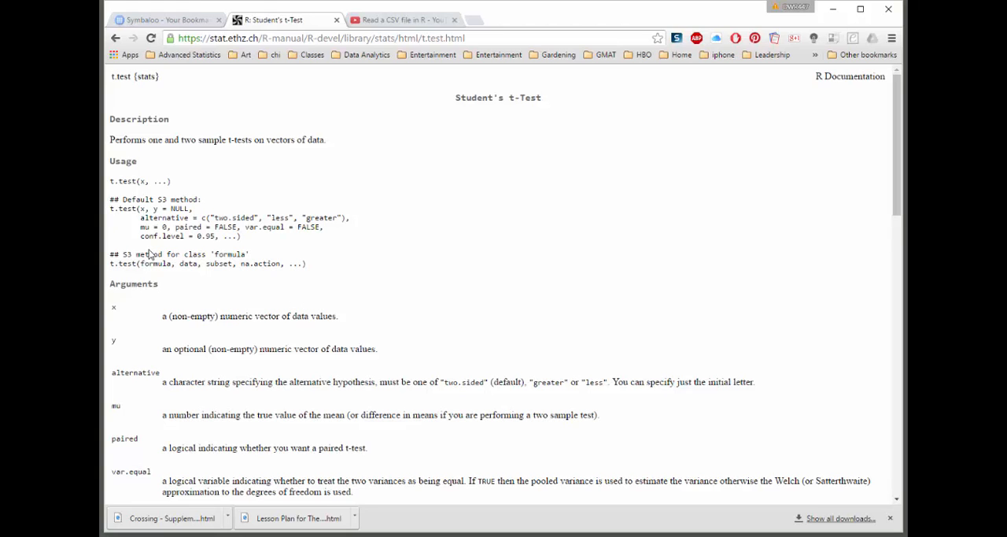
scroll("down", 3)
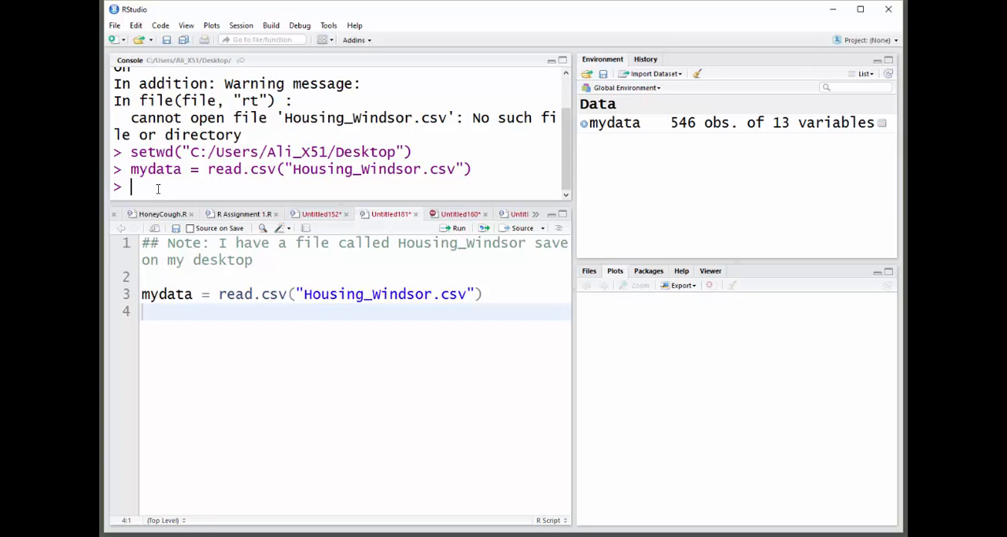
Run names(mydata) in the console to list the 13 column names, id through prefarea
type("names")
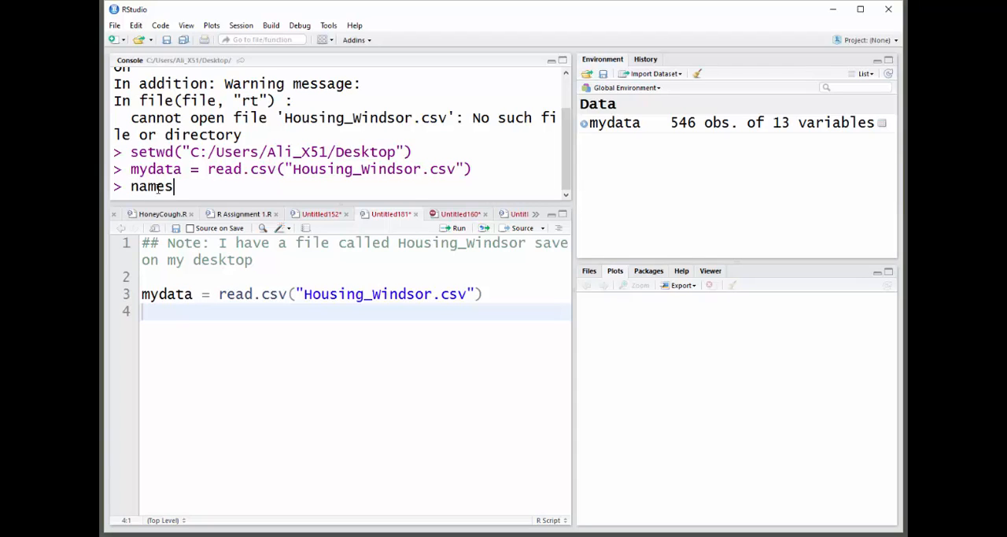
type("(")
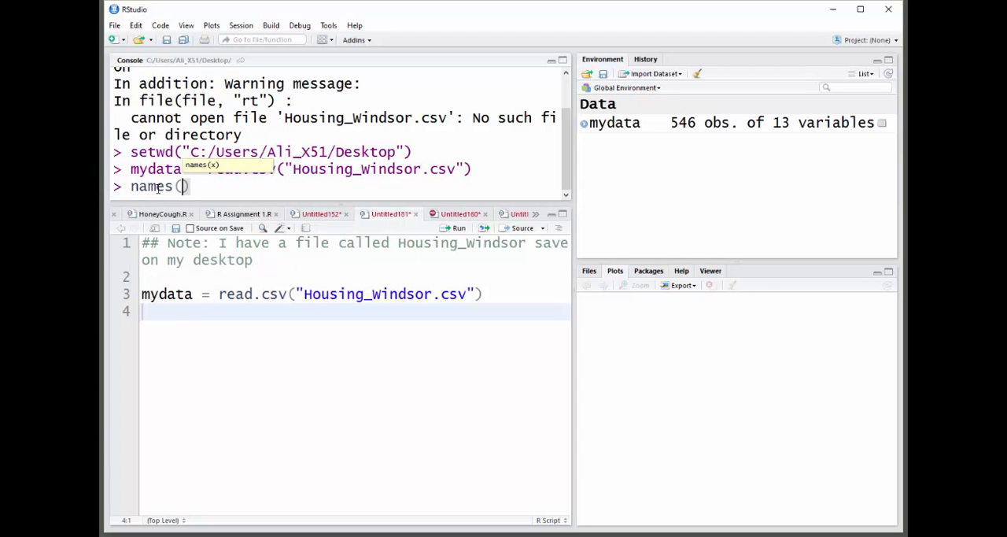
type("my")
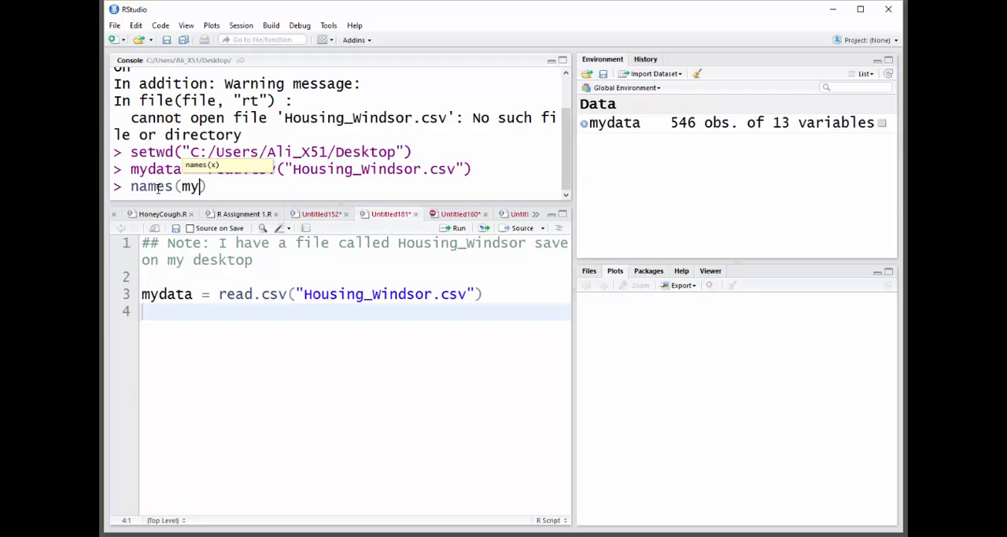
type("data)")
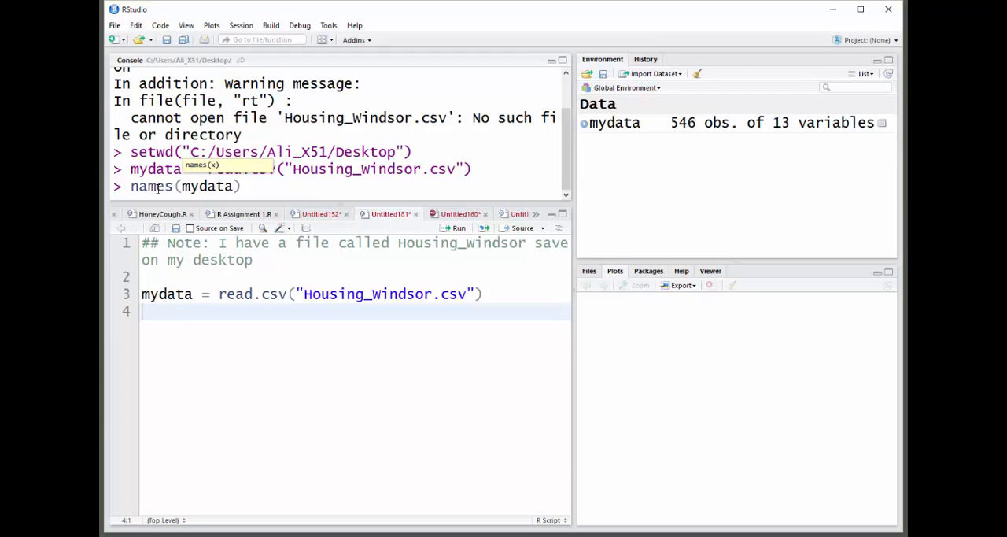
key("Return")
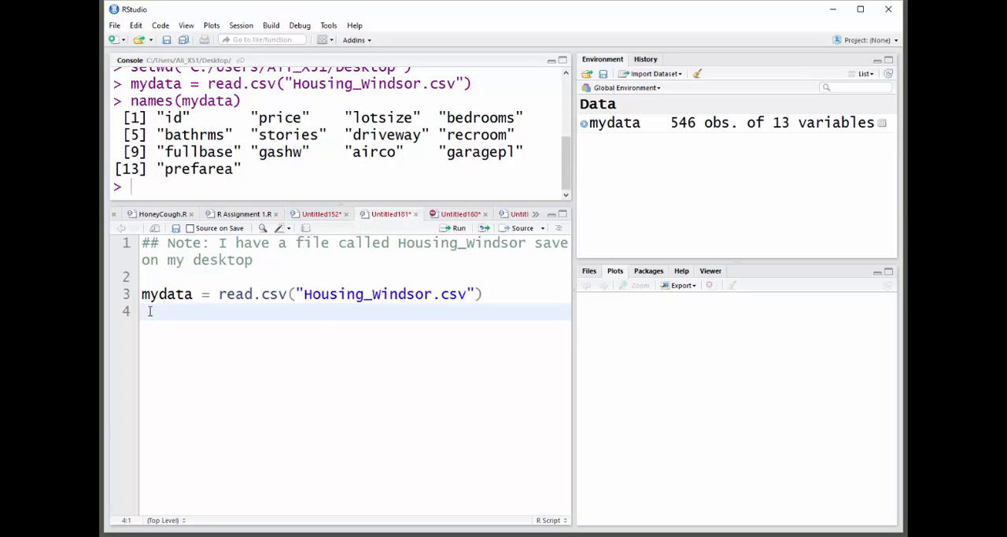
Add attach(mydata) and mean(price) to the script, giving a mean price of 68121.6
type("atta")
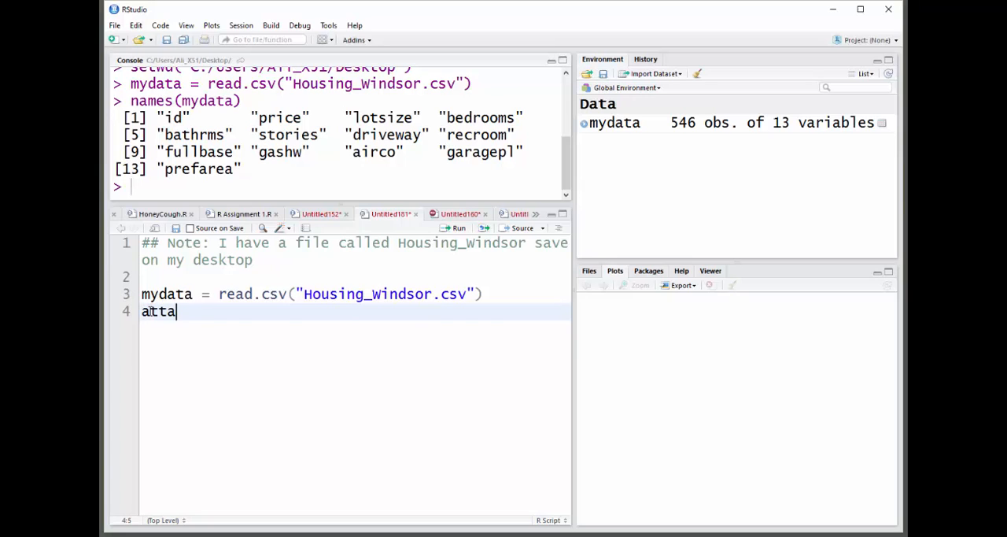
type("ch(")
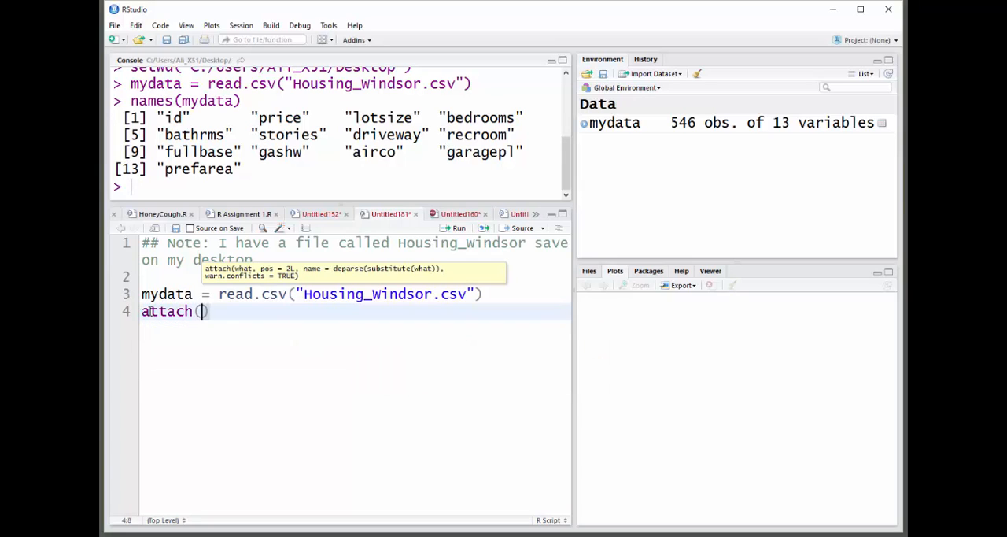
type("price")
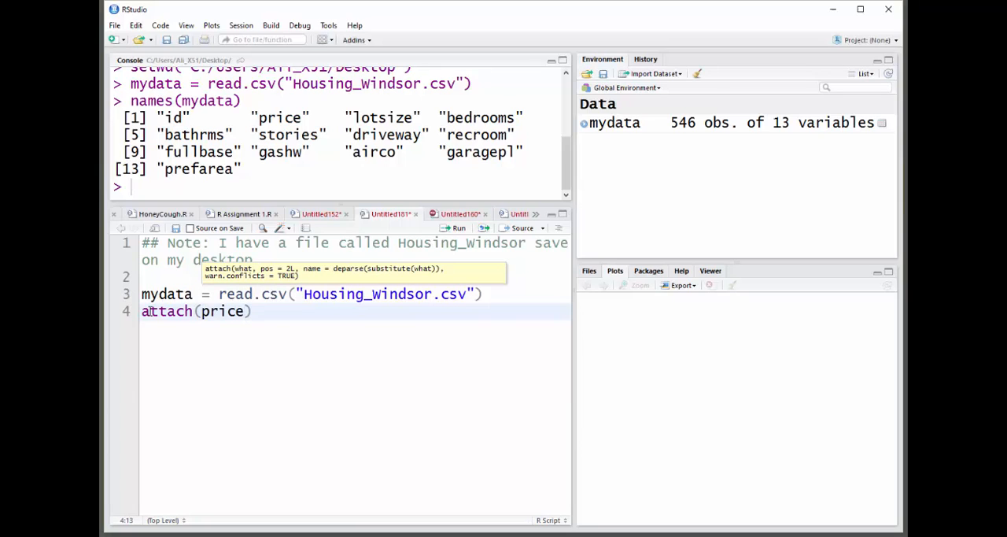
key("Backspace")
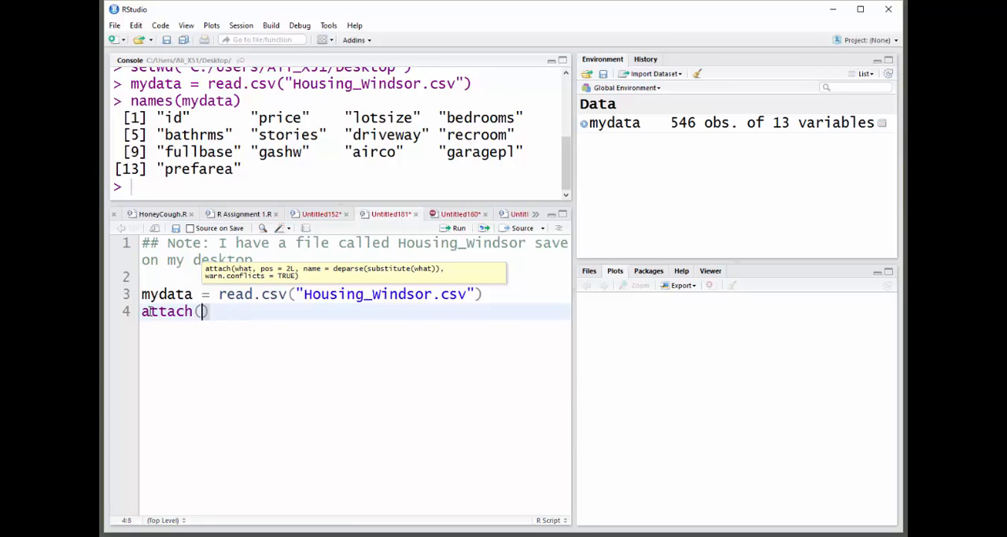
type("mydata")
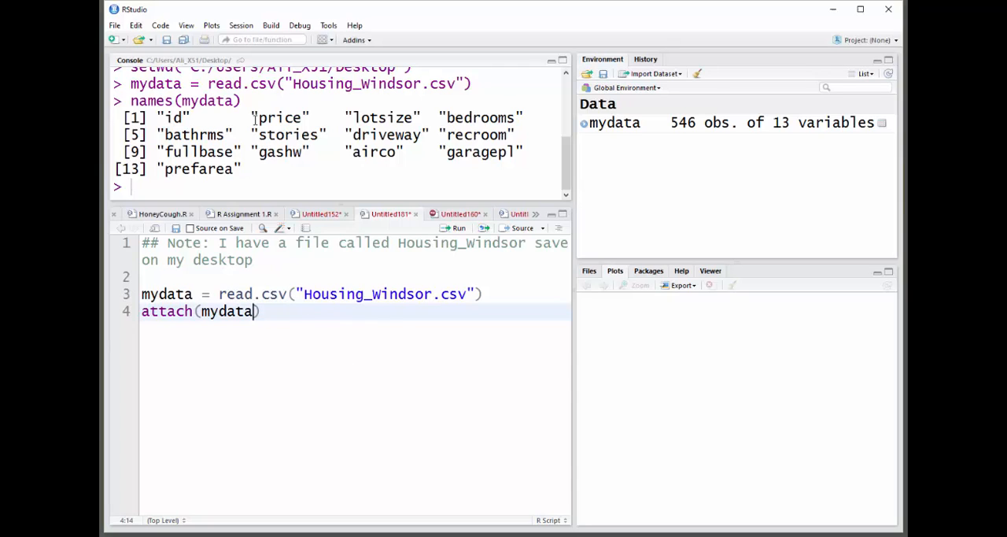
mouse_move(208, 312)
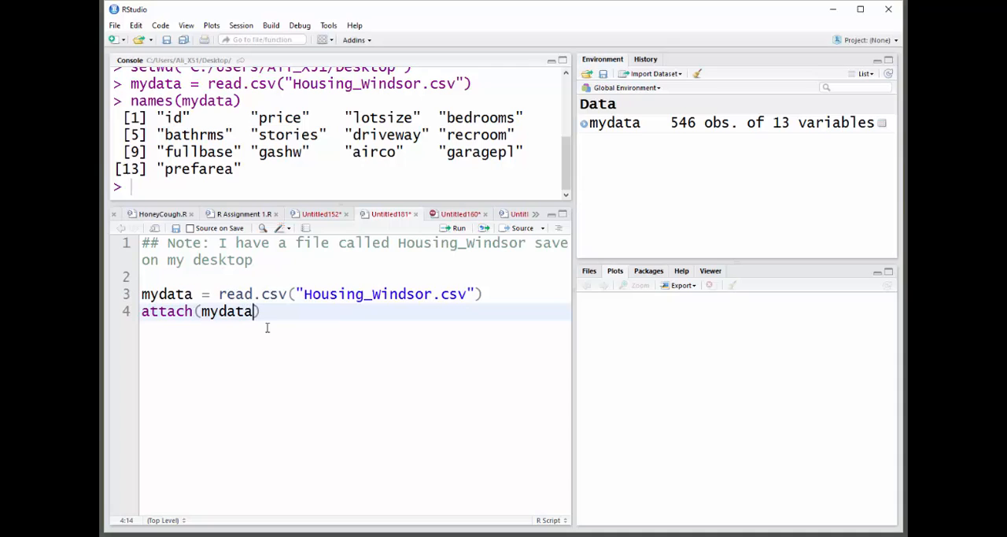
mouse_move(284, 323)
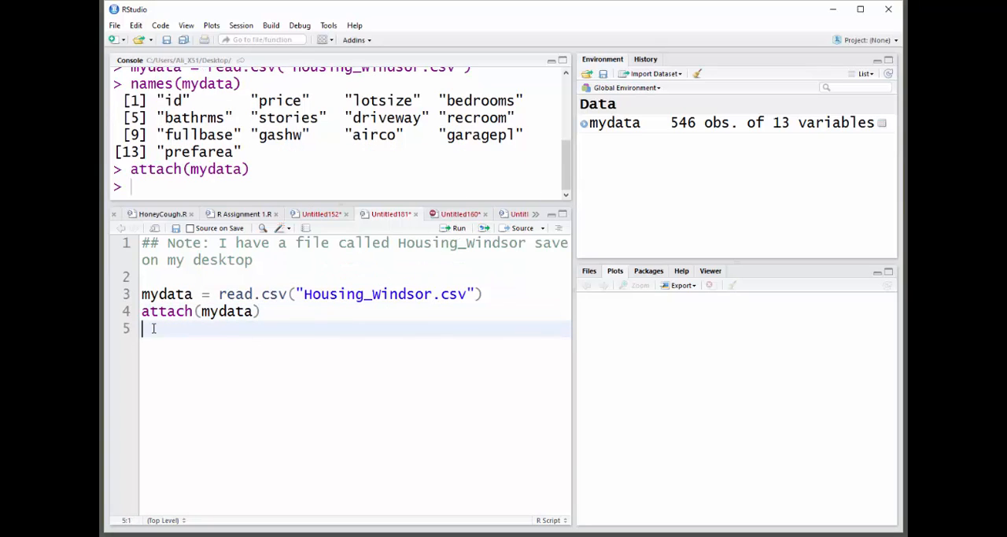
type("mea")
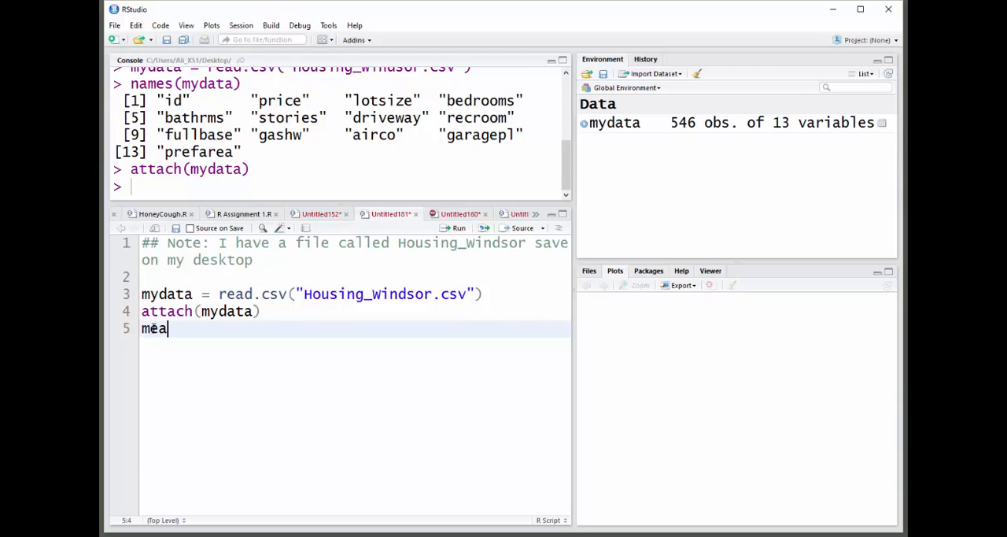
type("n(")
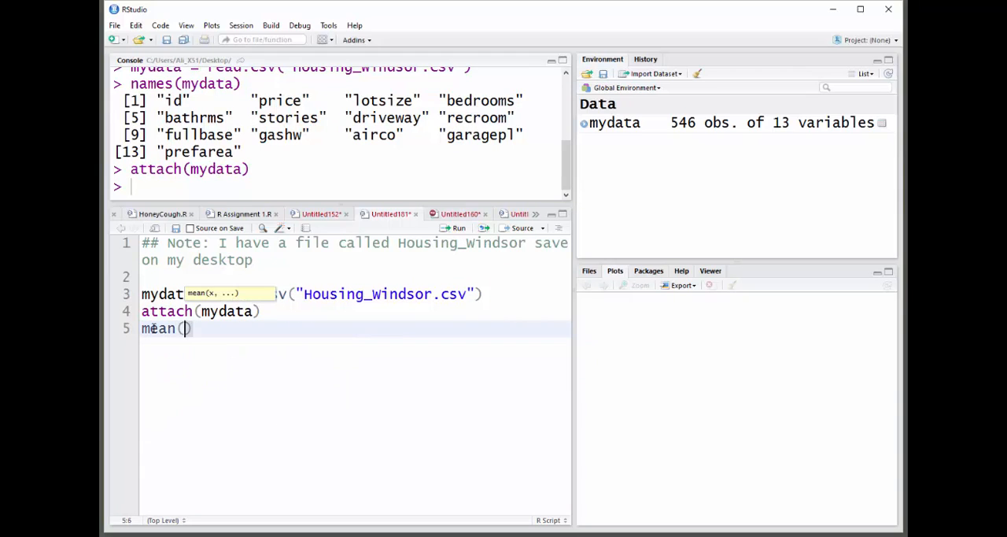
type("price")
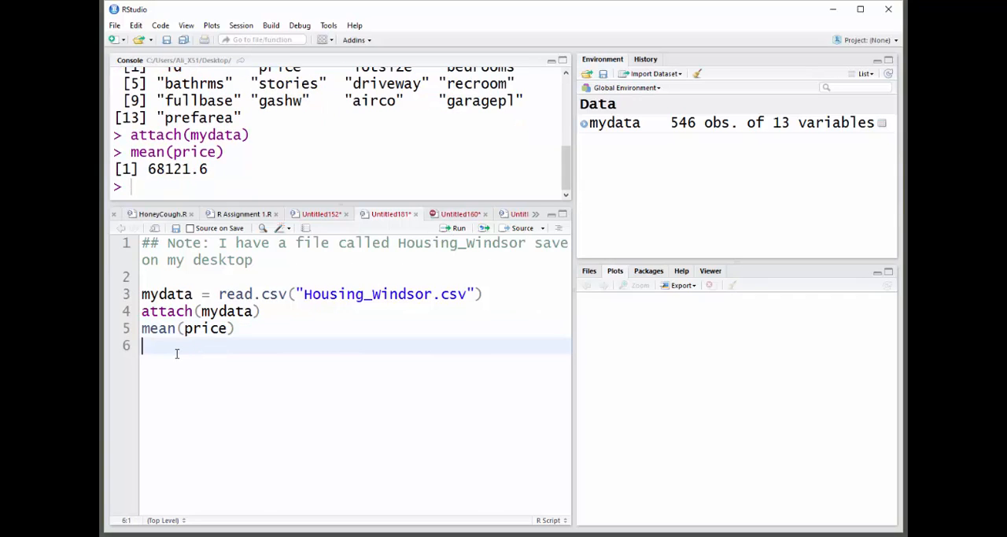
Add boxplot(price) on line 6 and run it to draw the price boxplot
type("box")
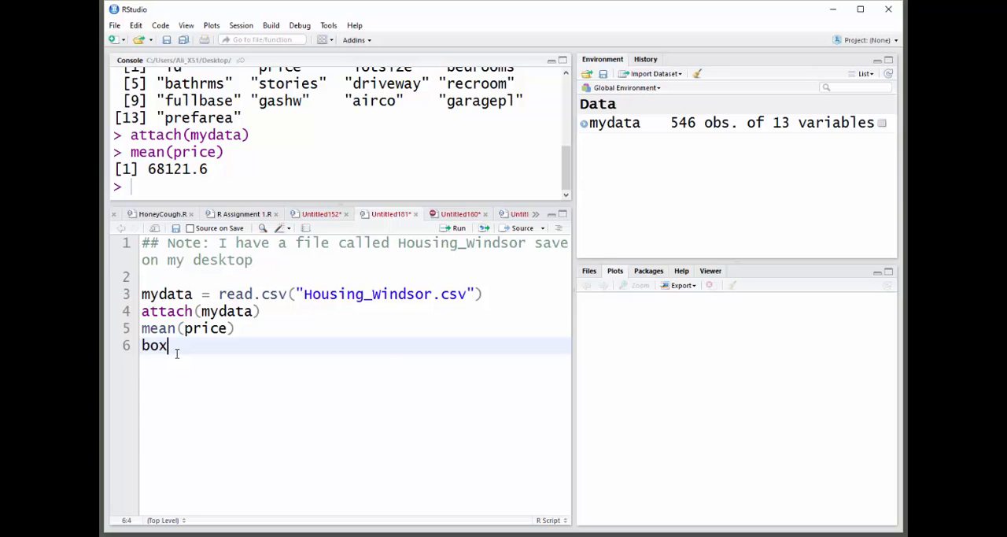
type("plot")
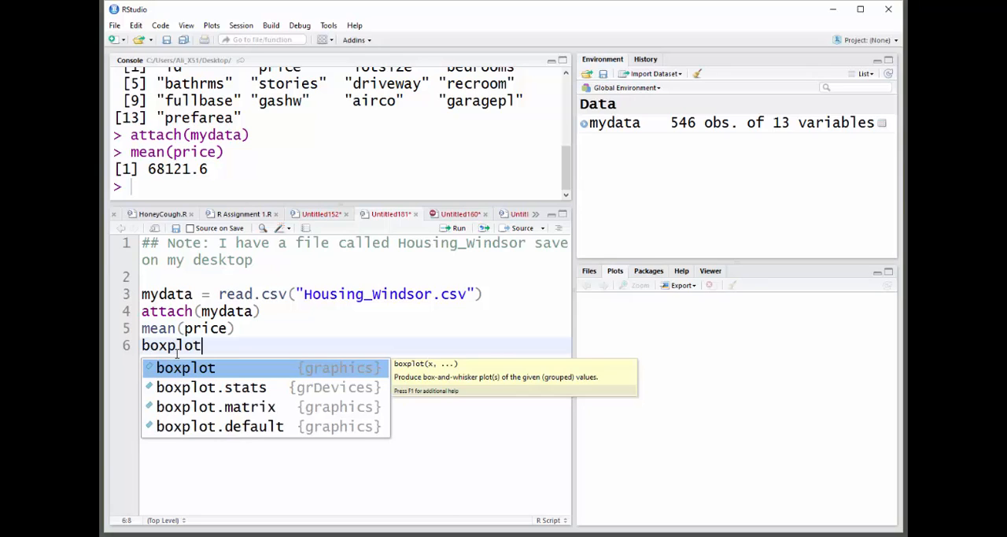
type("(price")
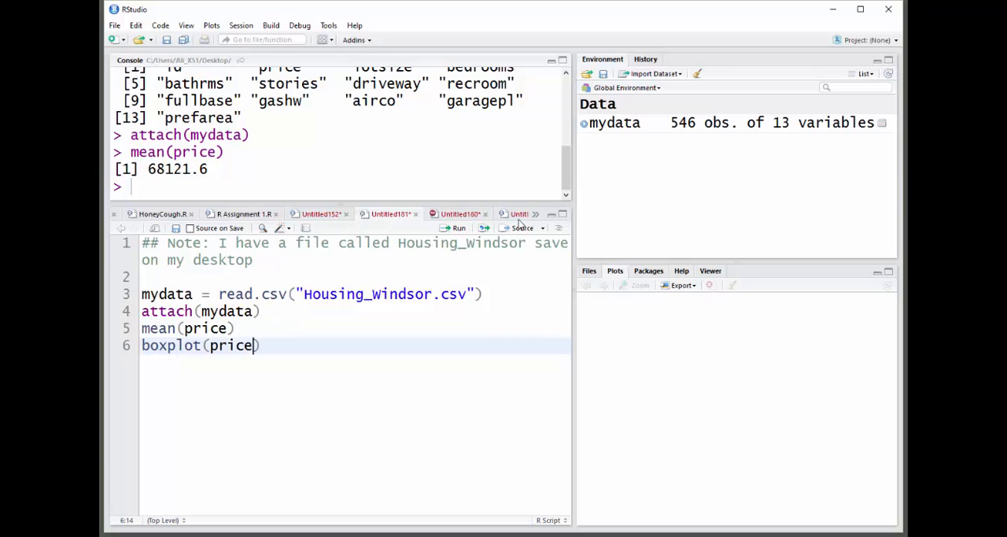
left_click(458, 227)
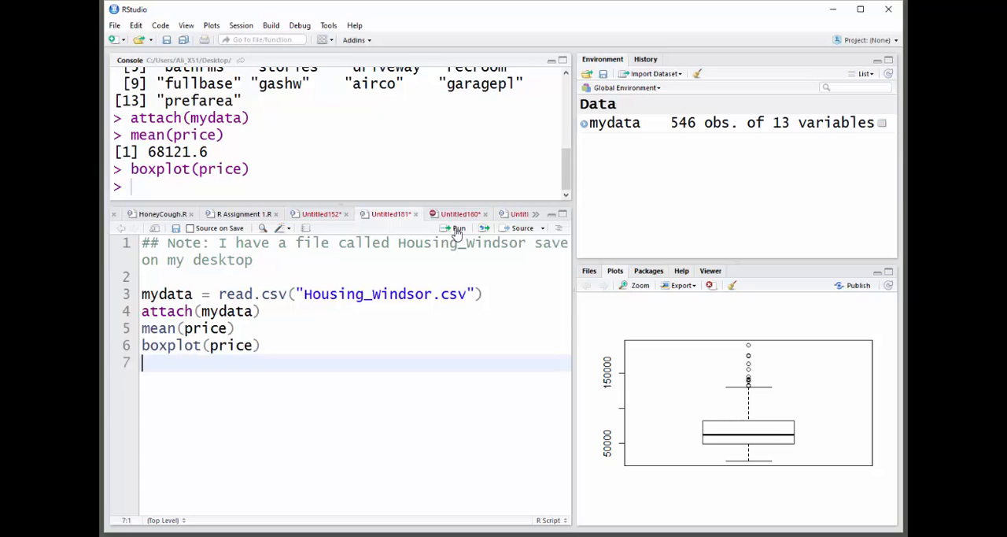
mouse_move(456, 228)
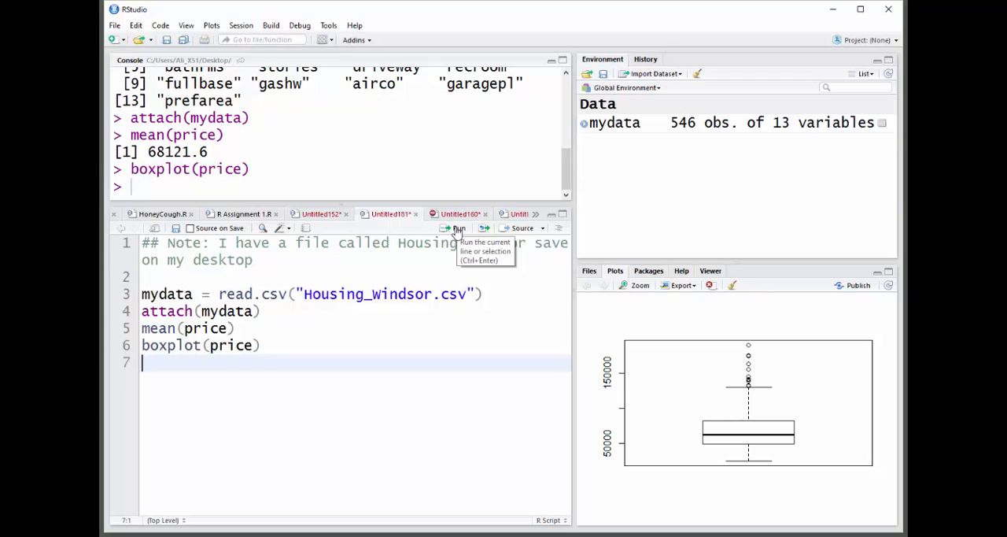
mouse_move(165, 365)
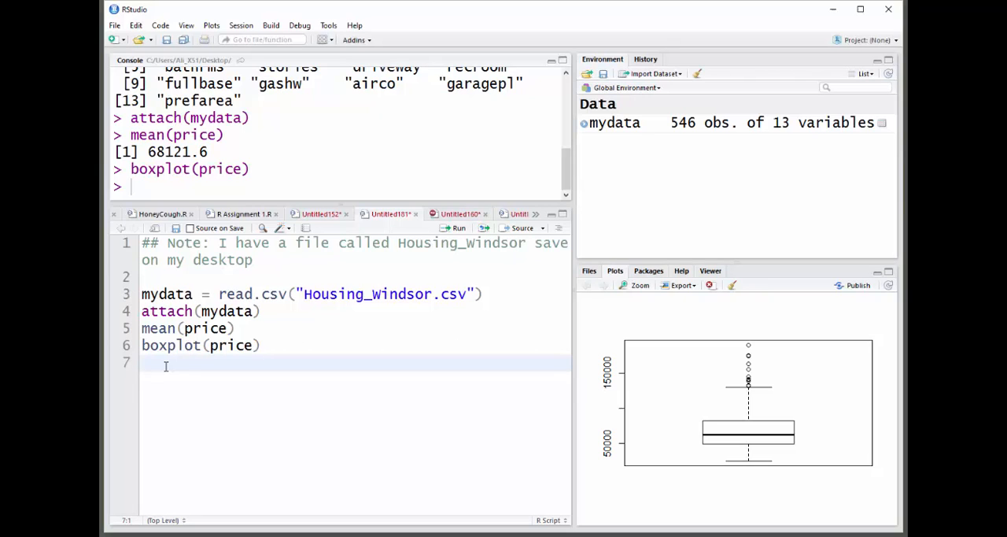
Run t.test(price, mu=70000, alternative="less"), giving t = -1.6437, p = 0.0504
type("t")
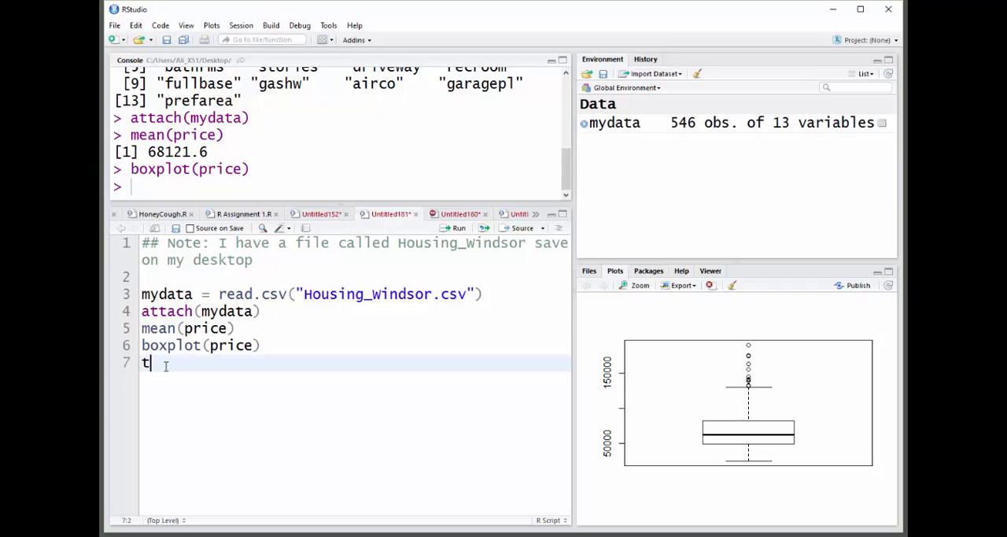
type(".test(")
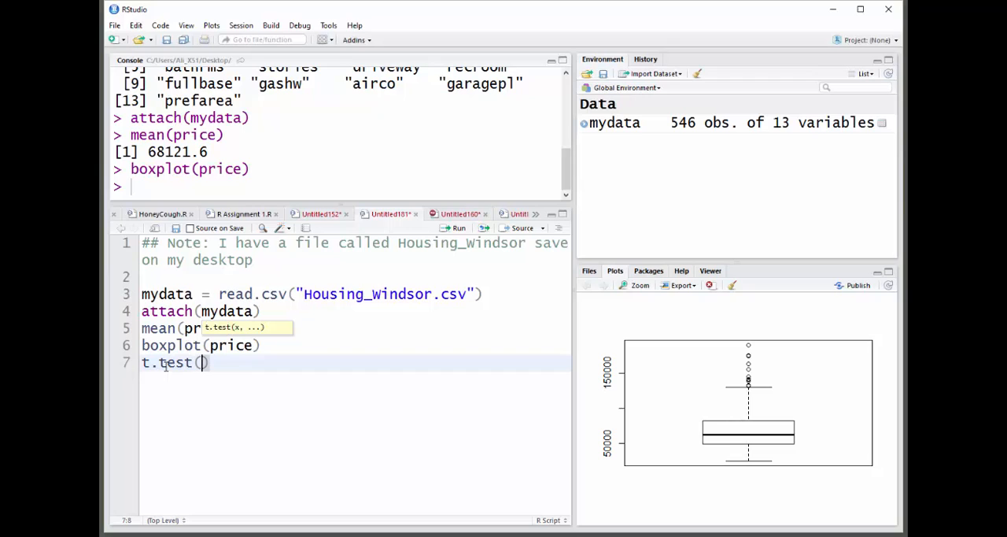
type("price,")
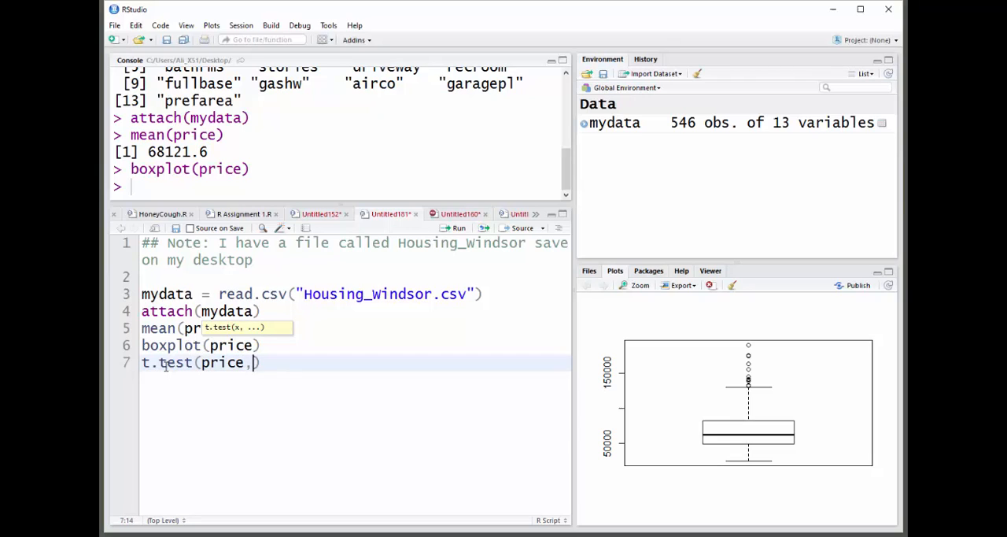
type("m")
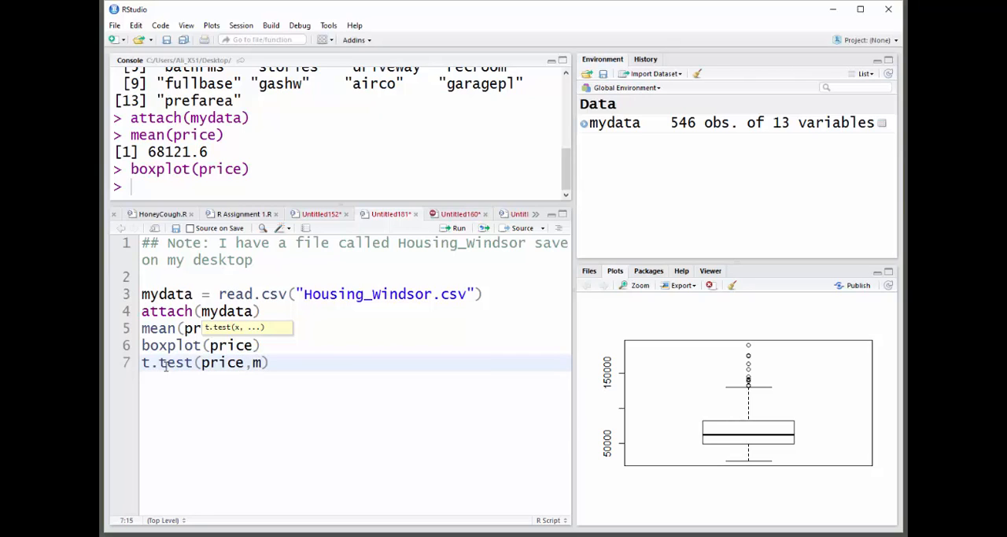
type("u=")
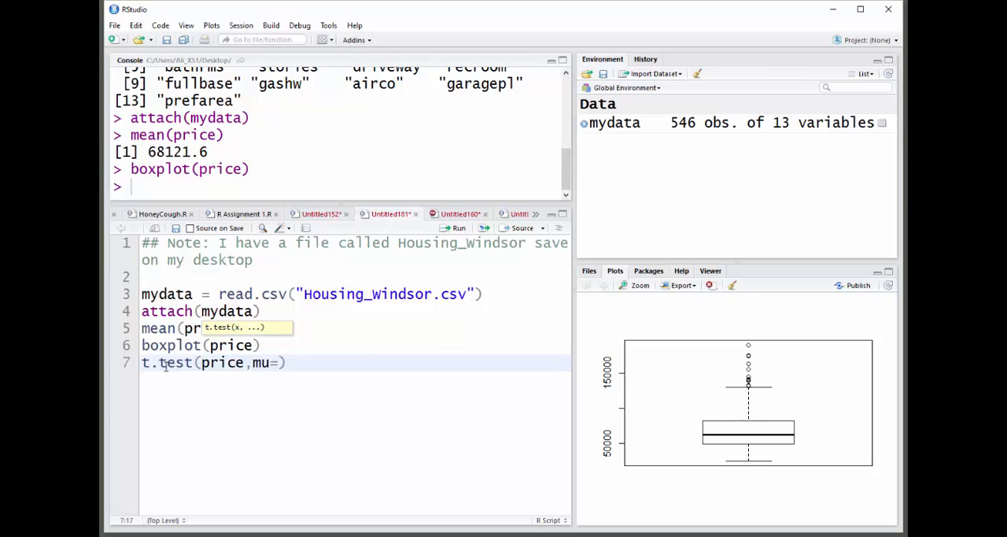
type("700")
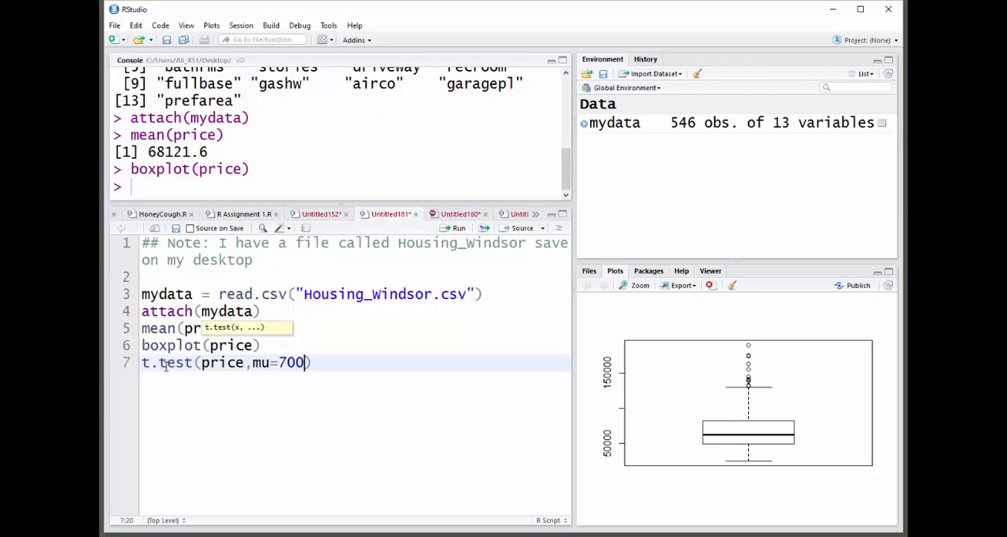
type("00")
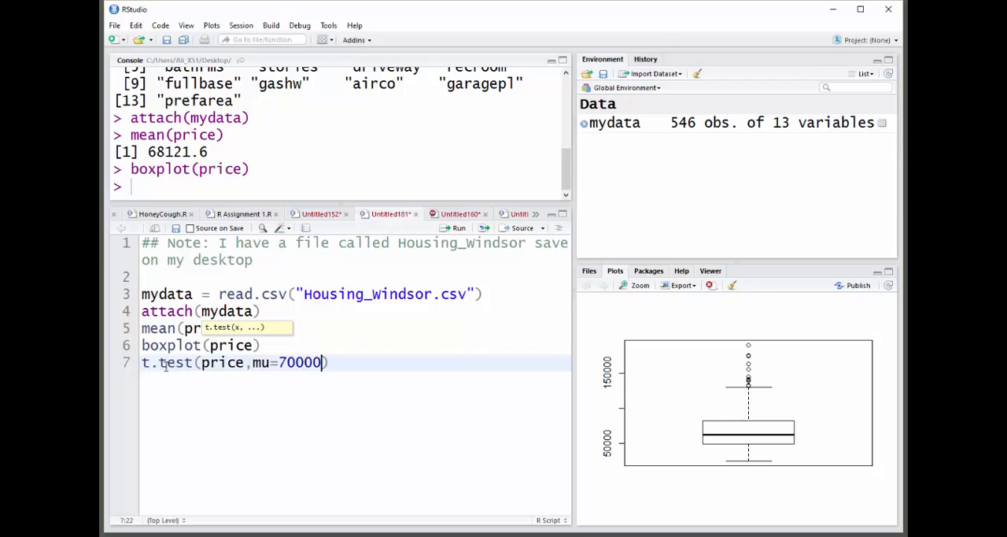
type(",")
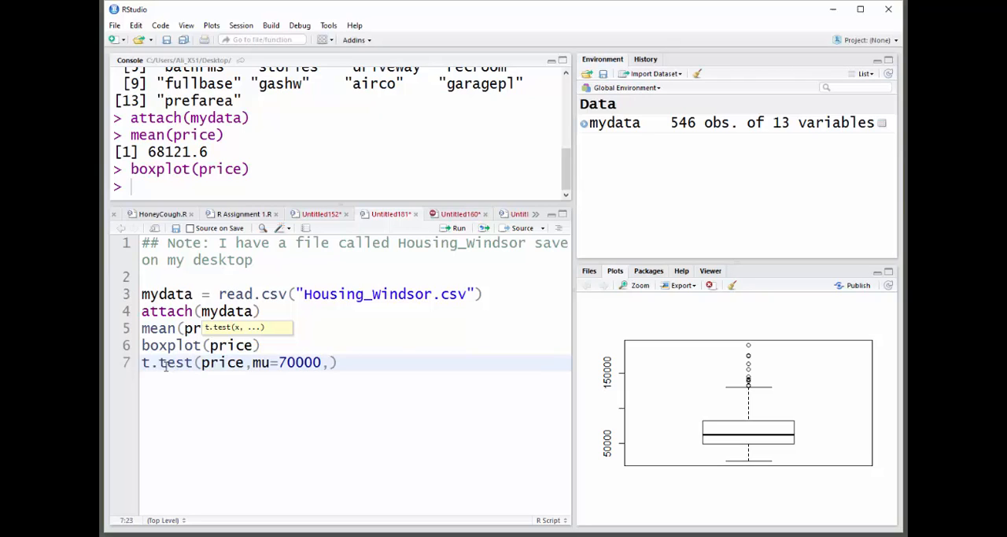
type("alternative")
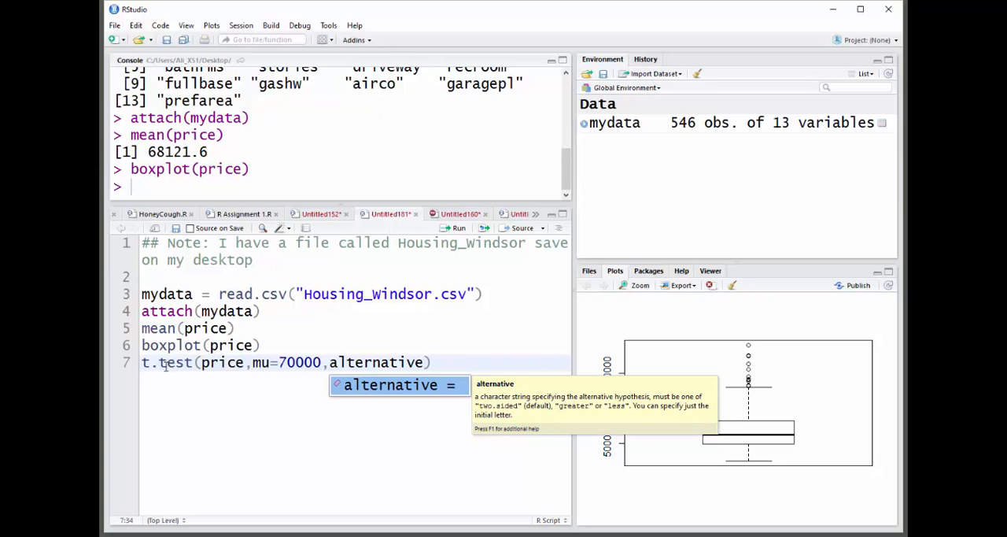
type("=\"less\"")
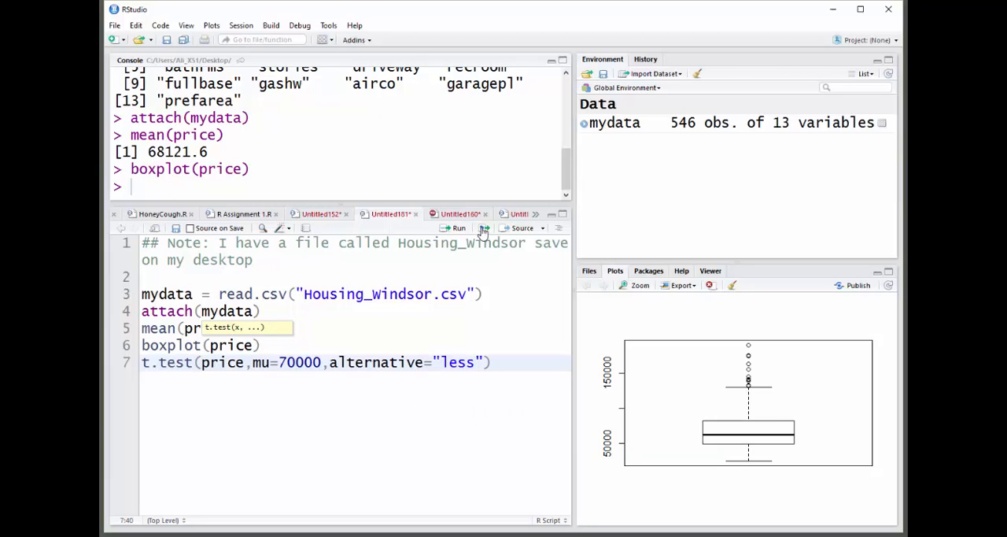
left_click(454, 227)
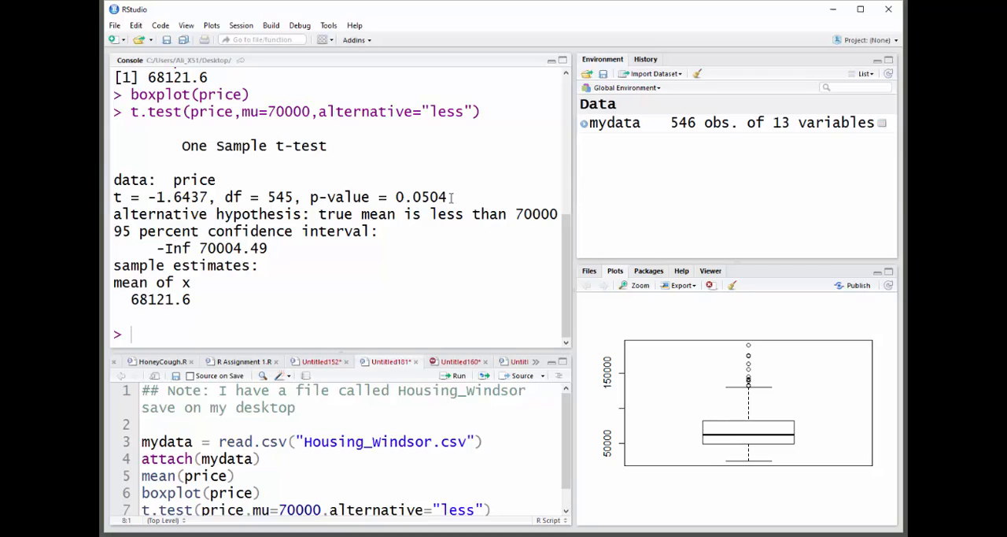
mouse_move(113, 244)
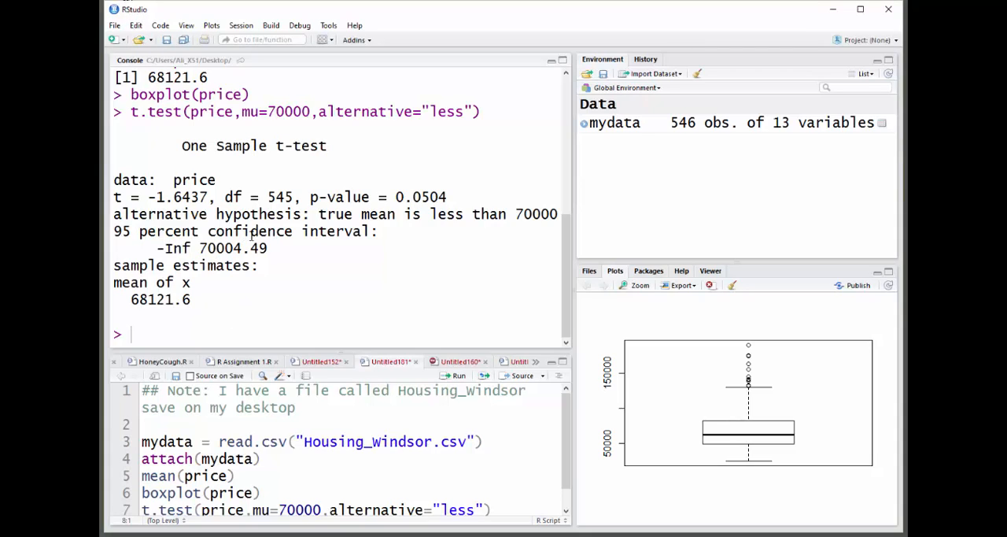
mouse_move(299, 250)
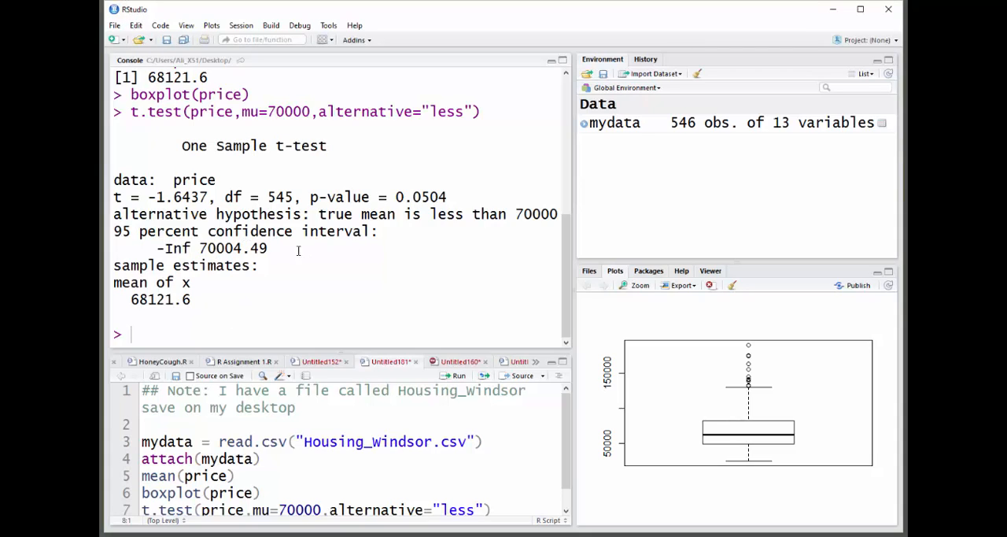
mouse_move(301, 466)
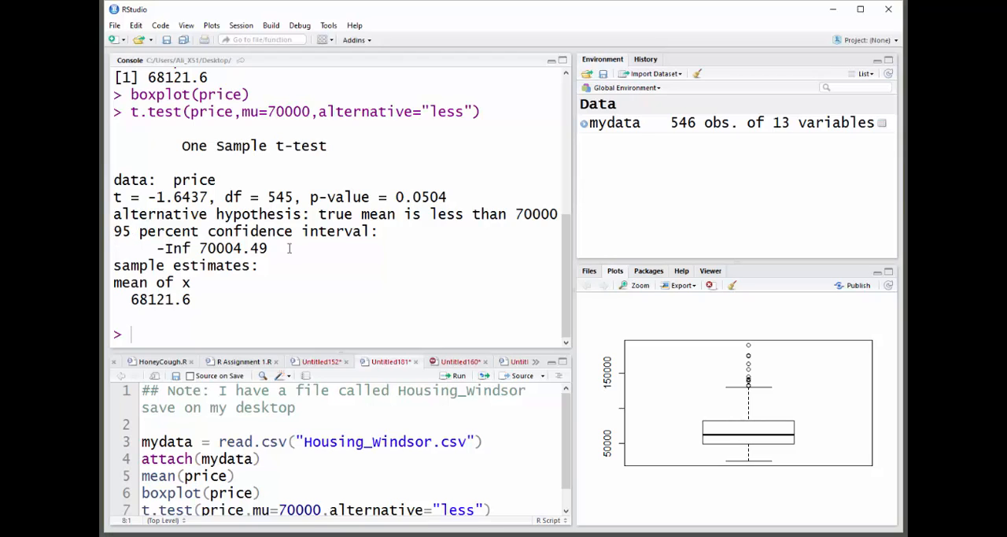
mouse_move(275, 249)
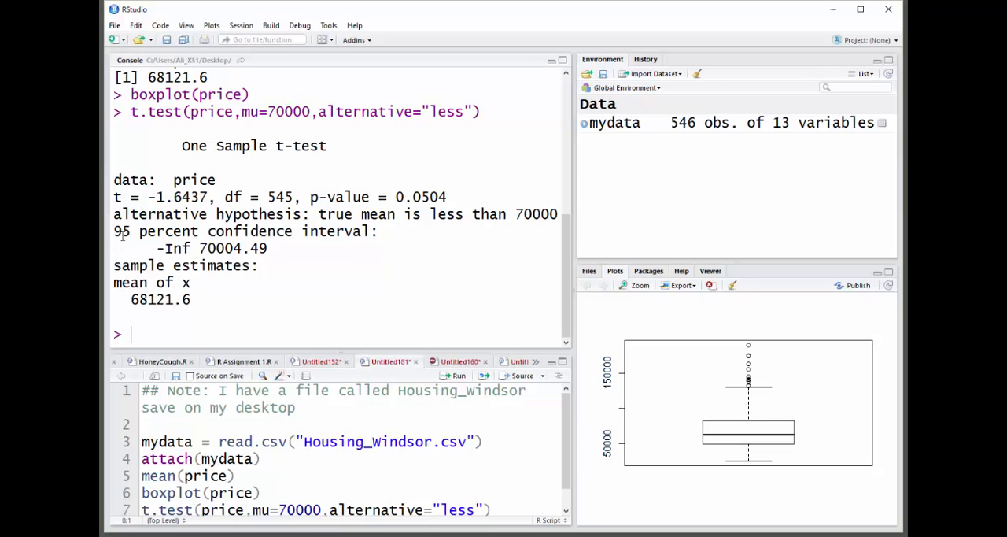
mouse_move(296, 269)
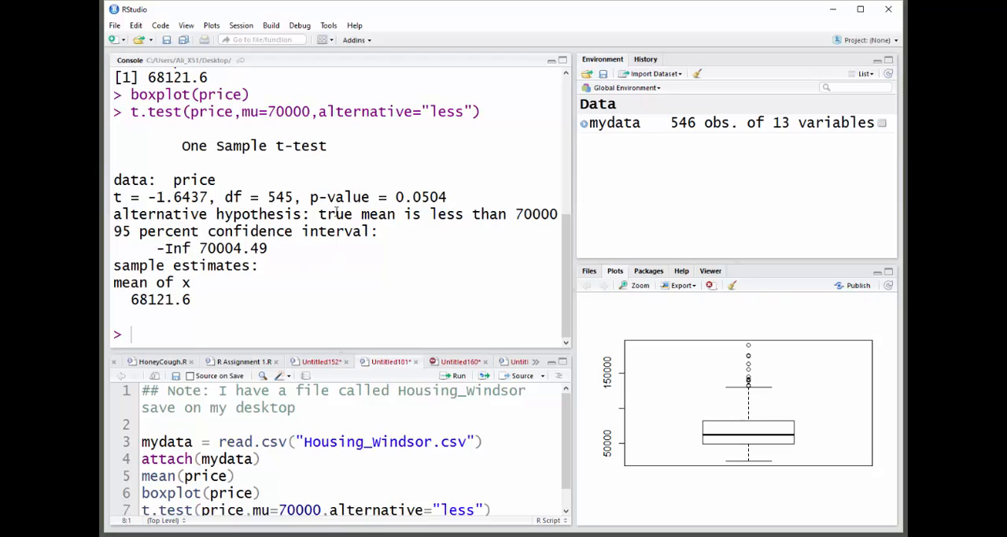
mouse_move(113, 196)
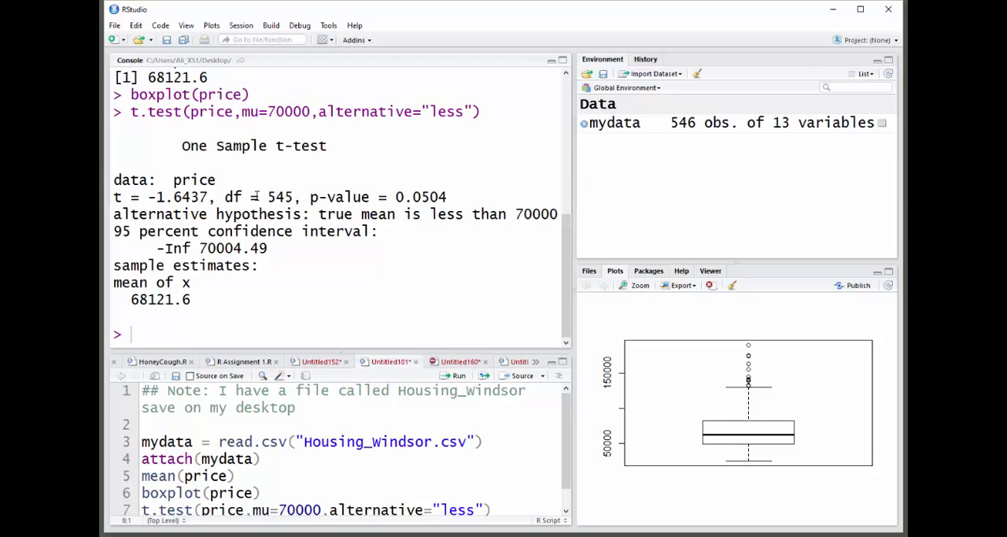
mouse_move(409, 196)
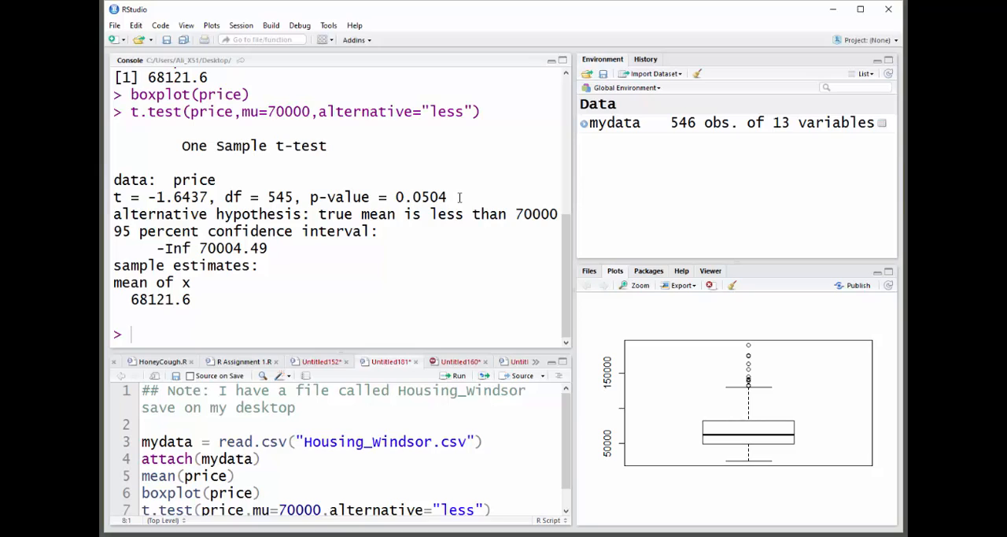
mouse_move(435, 196)
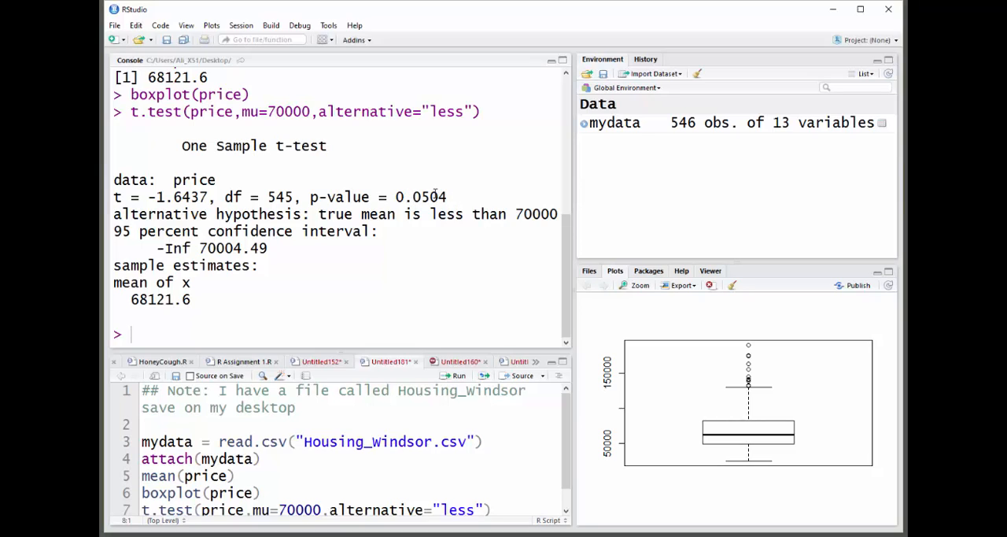
mouse_move(437, 269)
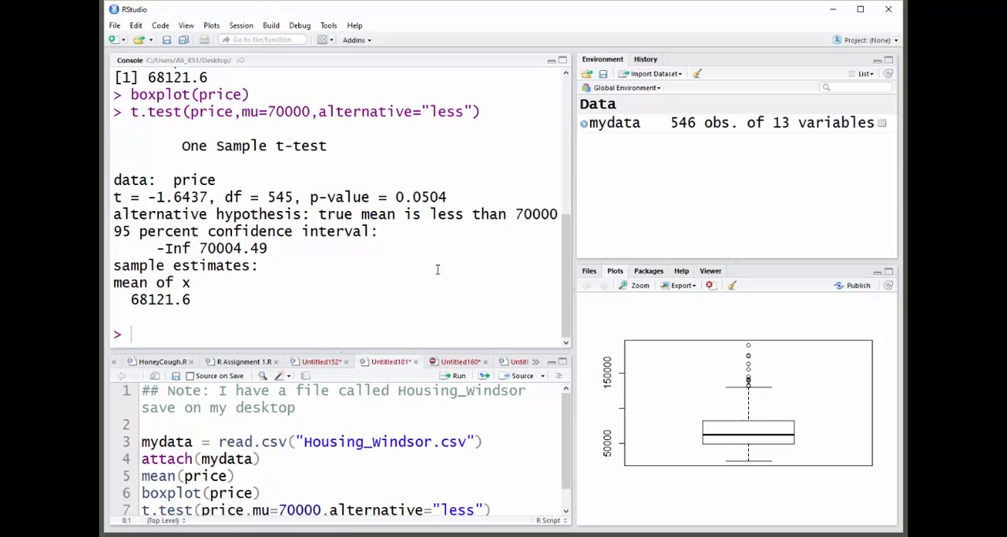
mouse_move(567, 449)
type("t.test(price,mu=70000)")
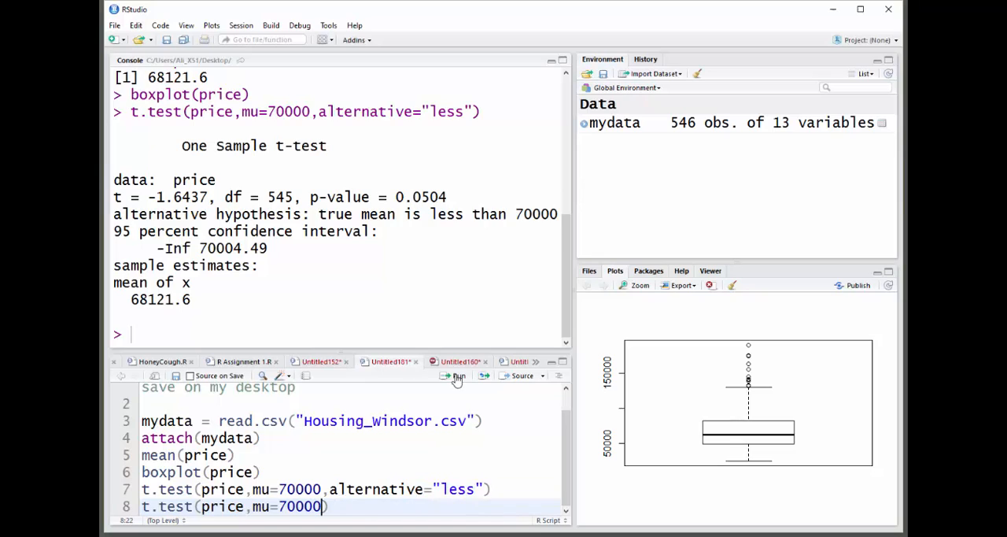
Run t.test(price, mu=70000) on line 8 for the two-sided result, p = 0.1008
left_click(458, 377)
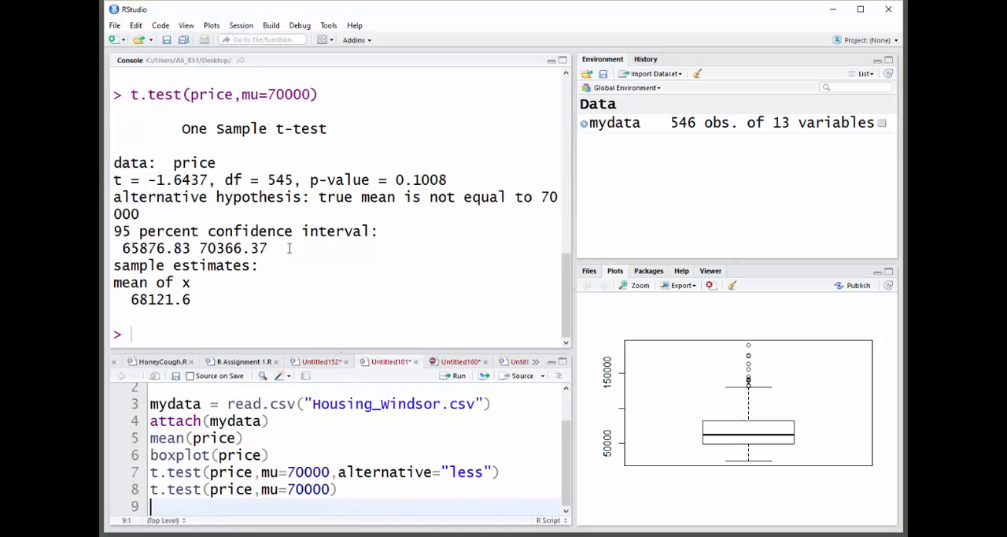
mouse_move(290, 249)
type(",conf.level=")
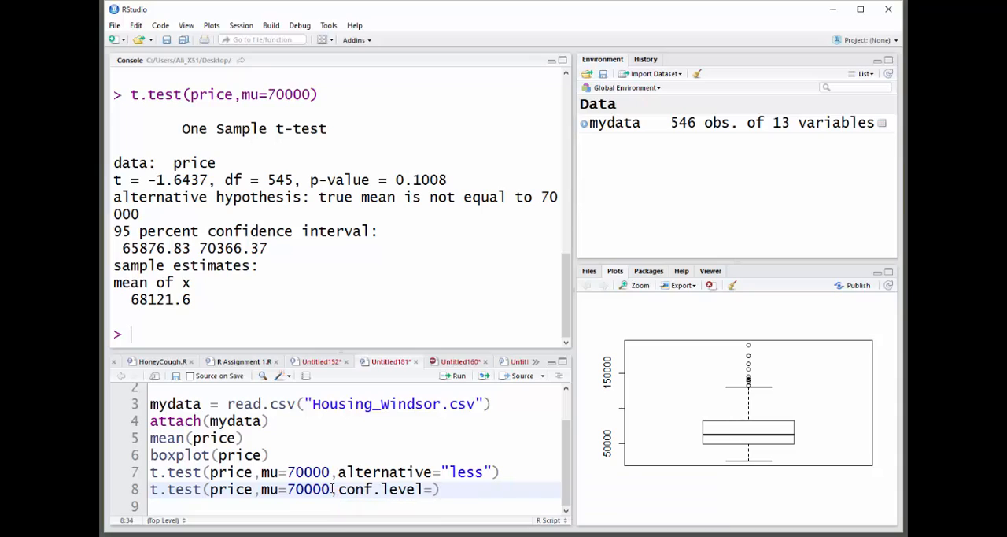
Add conf.level=.9 to the t.test call and rerun for a 90% interval, 66238.71 to 70004.49
type(".9")
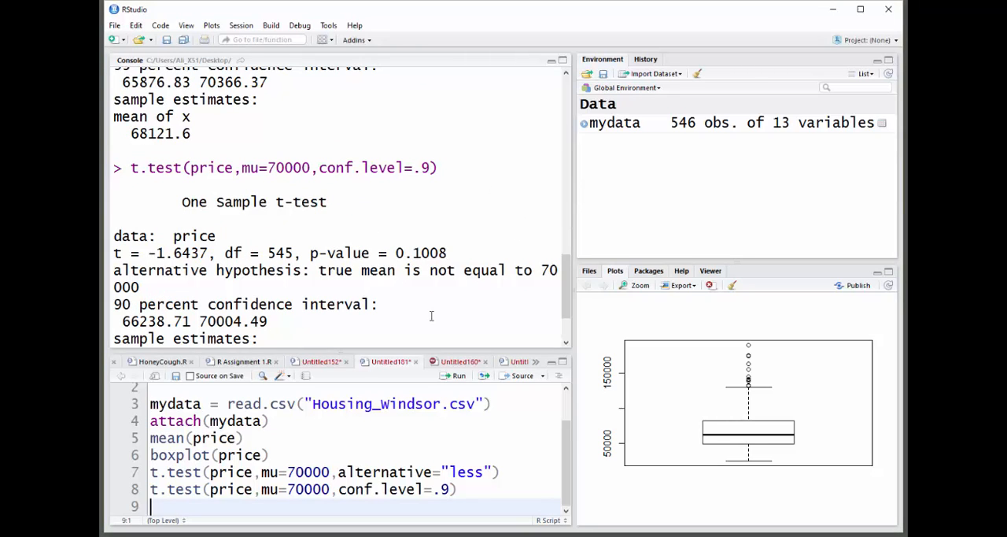
scroll("down", 3)
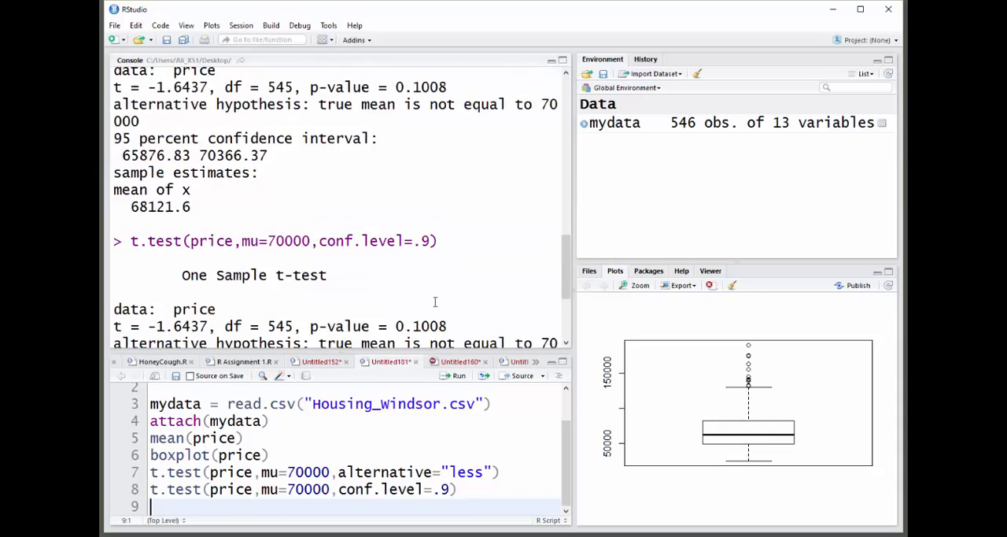
scroll("down", 3)
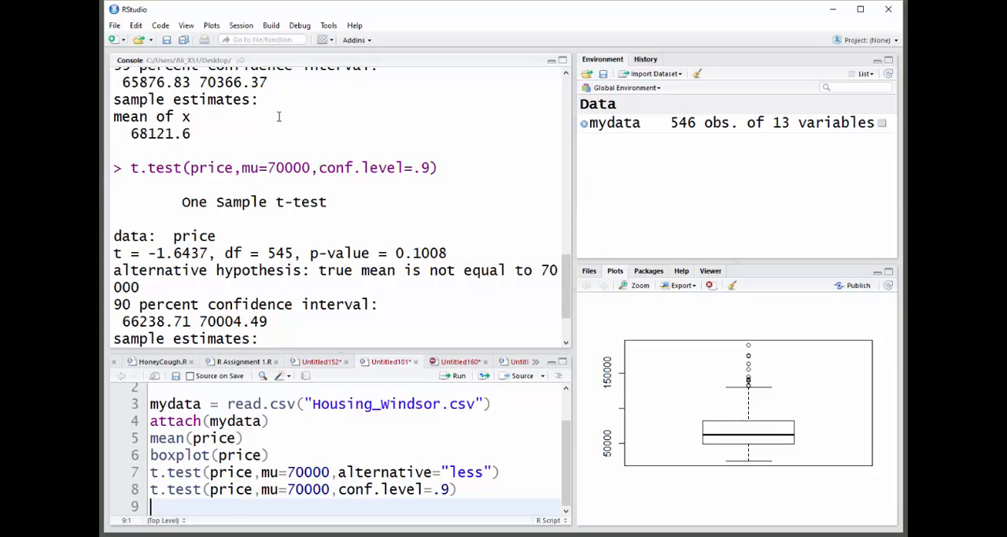
mouse_move(412, 110)
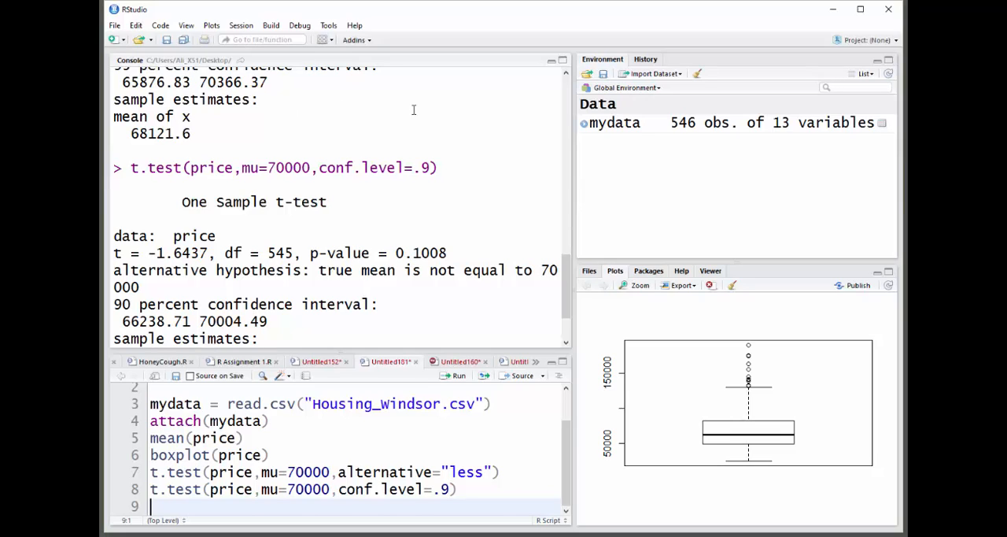